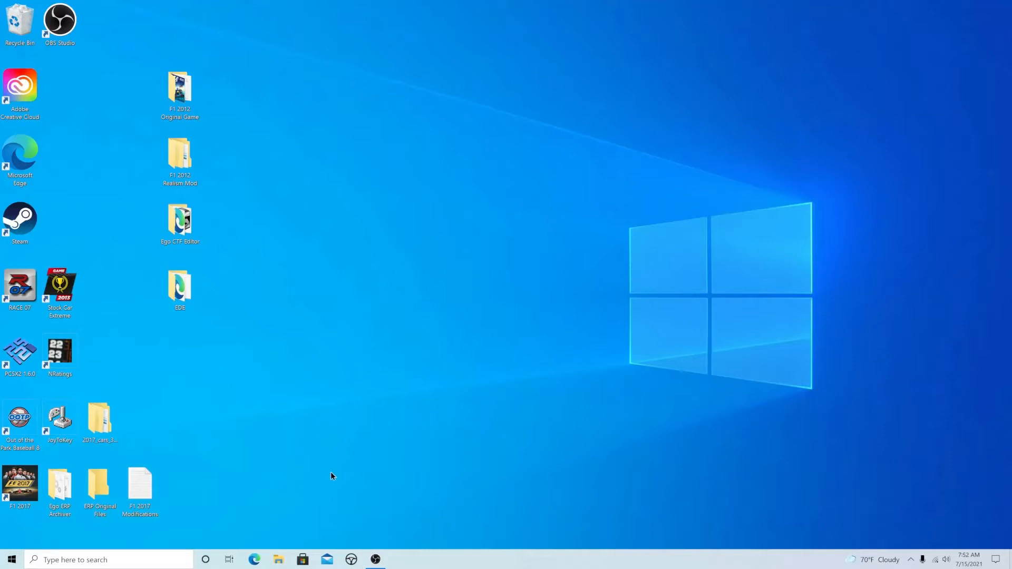
mouse_move(243, 475)
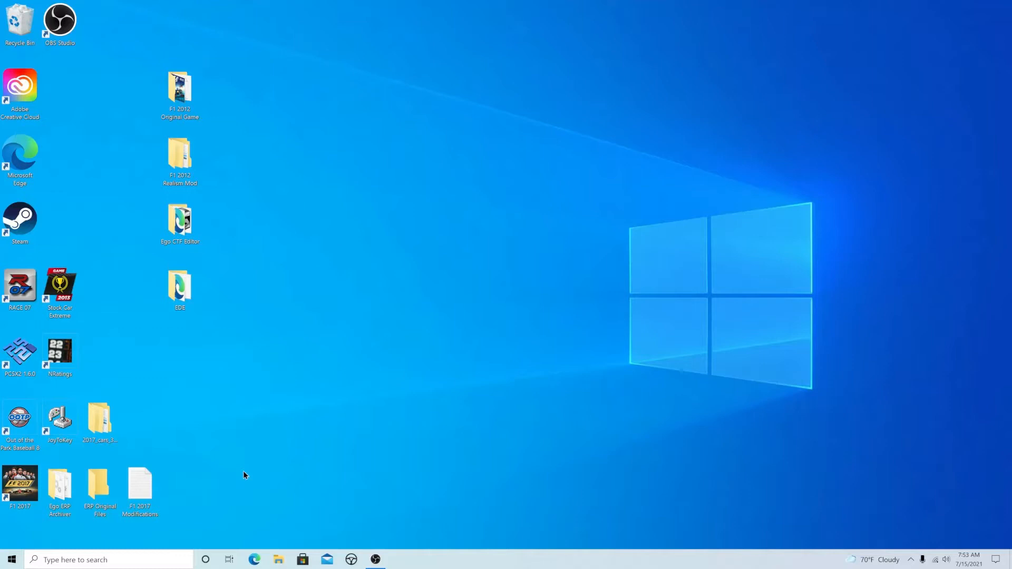
mouse_move(278, 559)
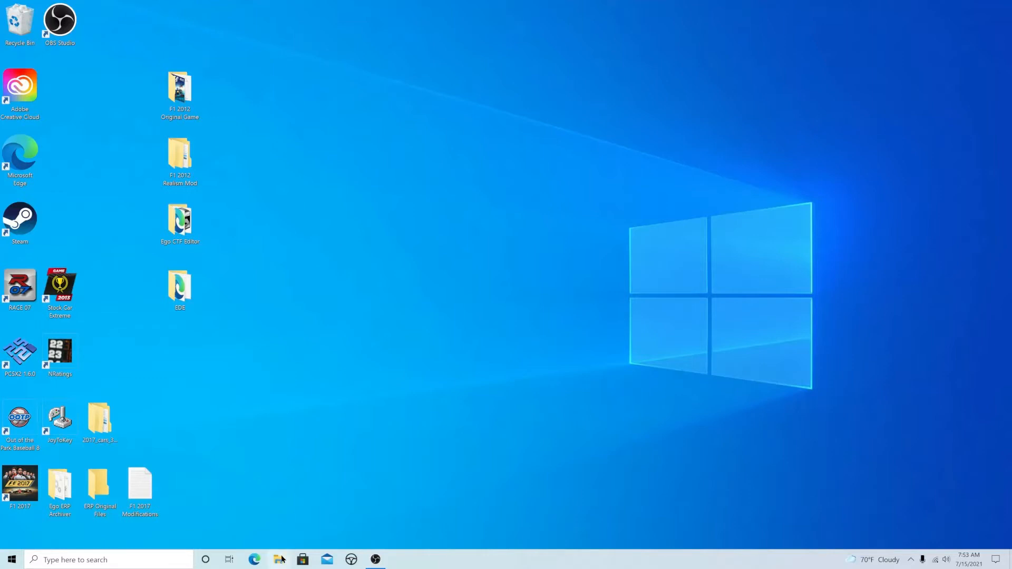
Step: Browse C:\Program Files (x86)\Steam\steamapps\common\F1 2017\asset_groups into f1_2017_vehicle_package
click(278, 559)
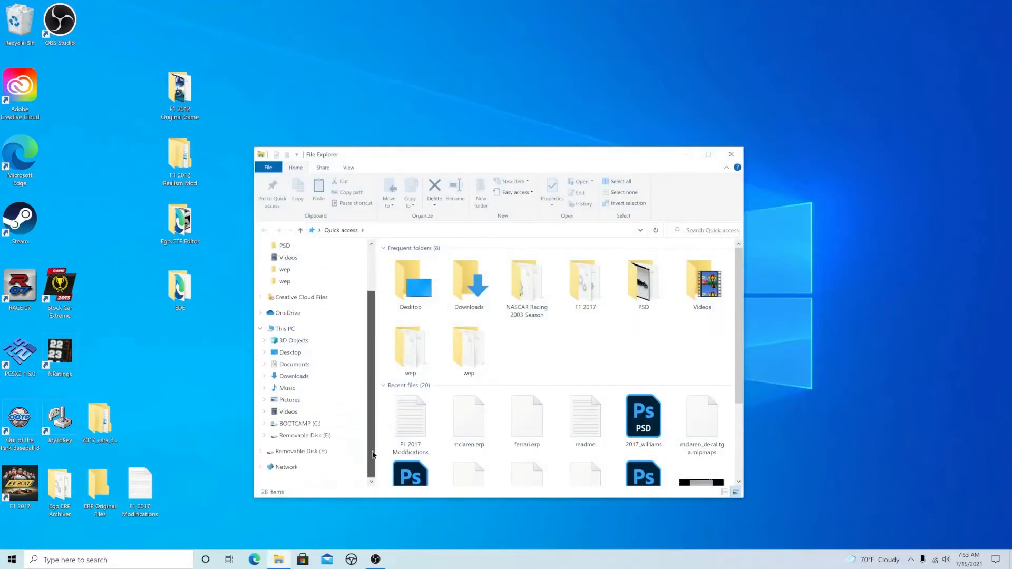
click(299, 424)
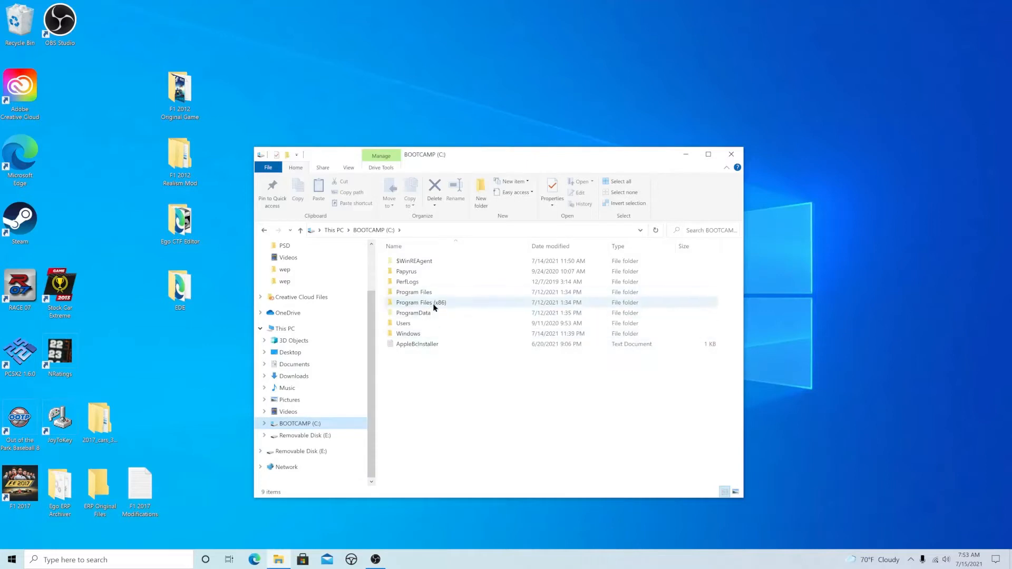
click(421, 302)
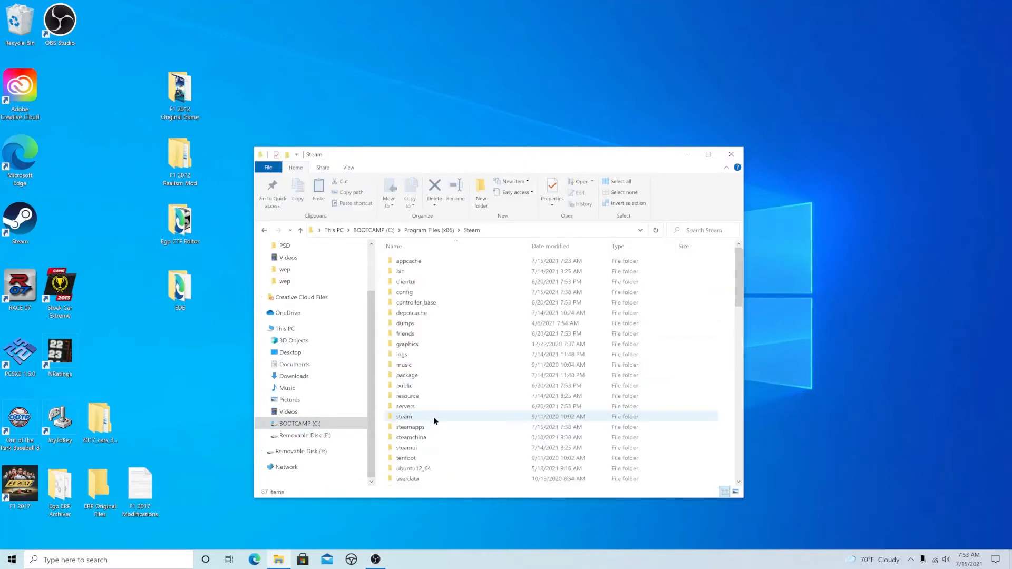
click(410, 427)
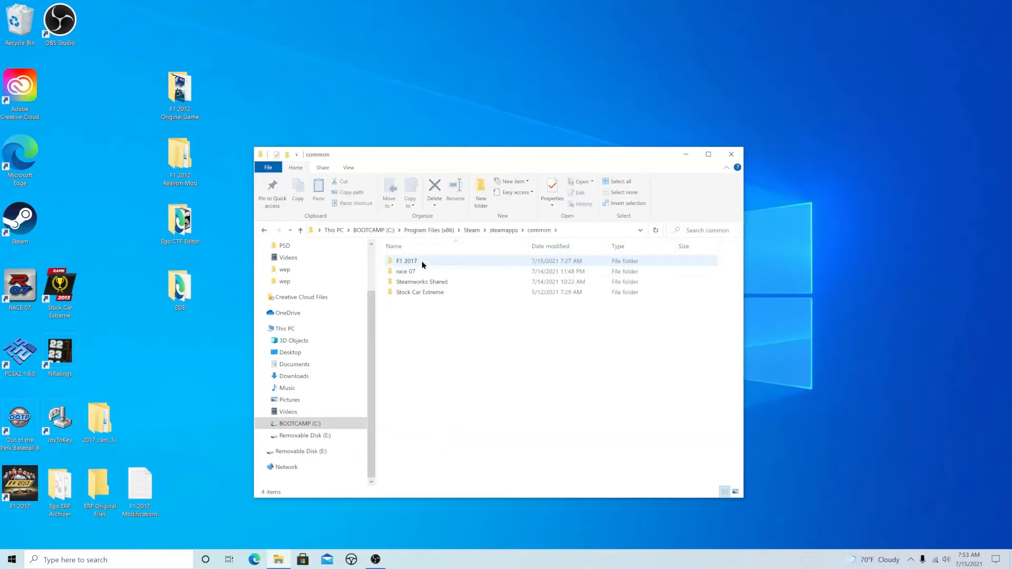
double_click(406, 260)
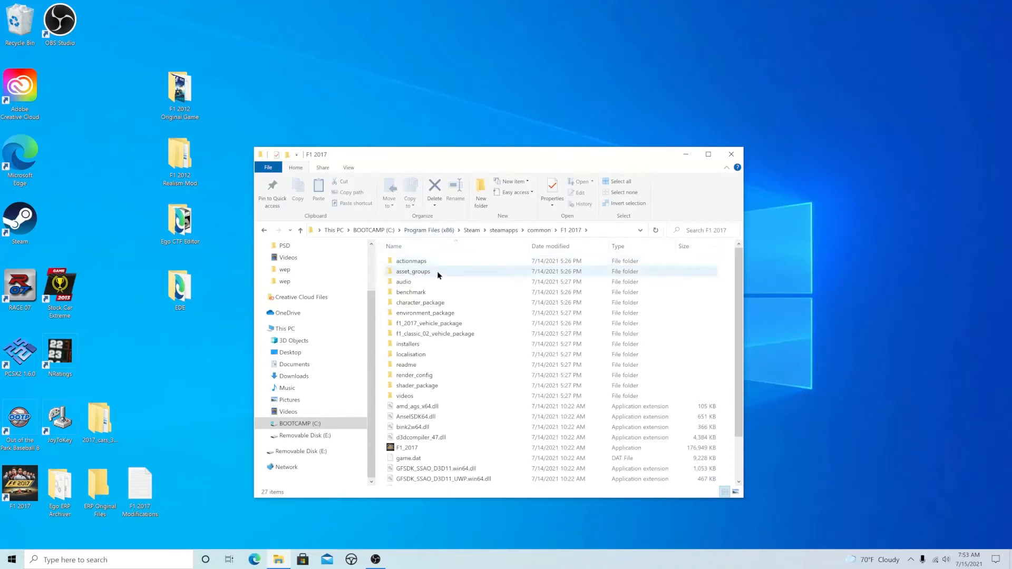
double_click(412, 271)
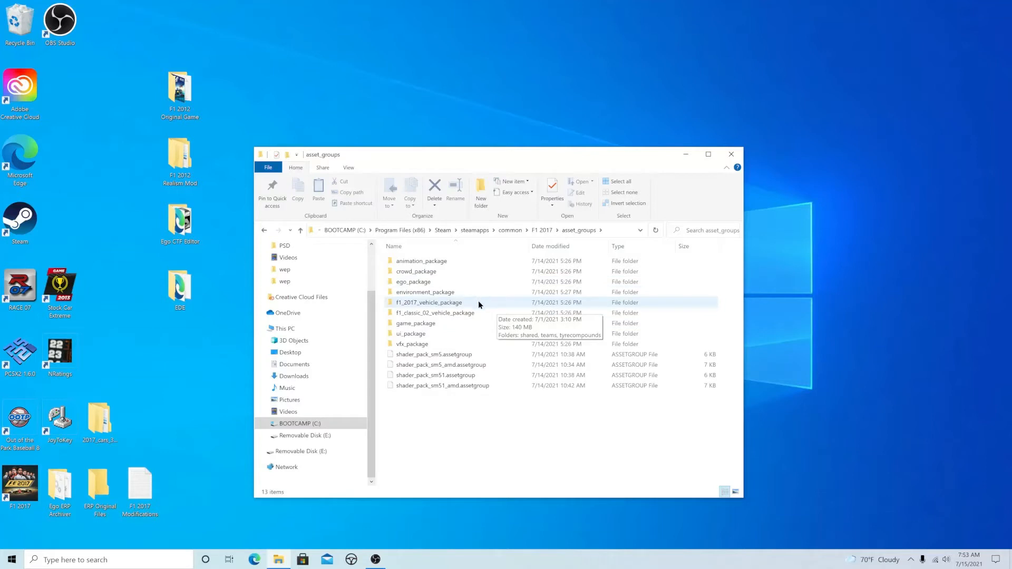
double_click(429, 303)
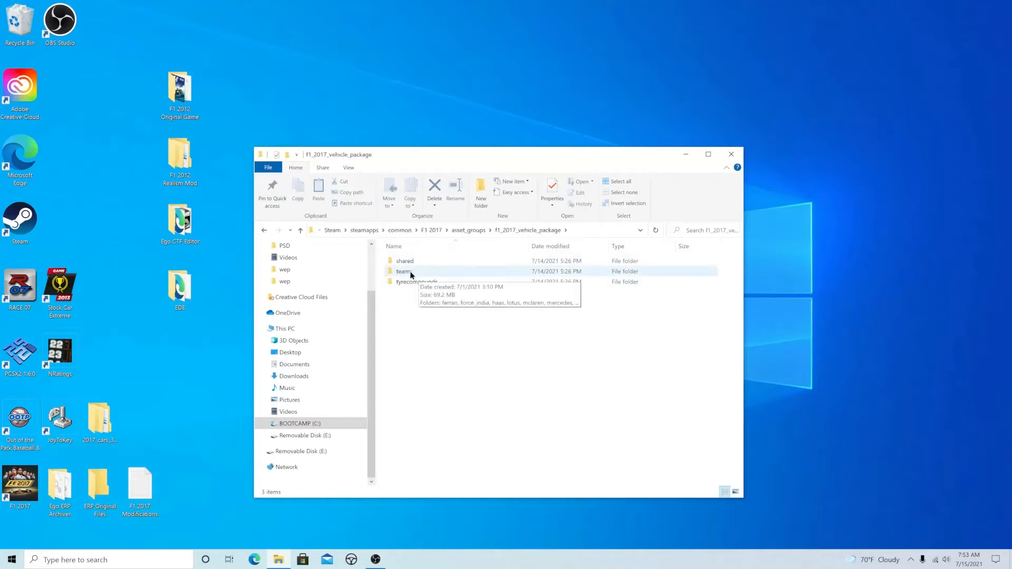
Step: Check the teams folder and the ERP Original Files window, then close the Explorer windows
right_click(403, 271)
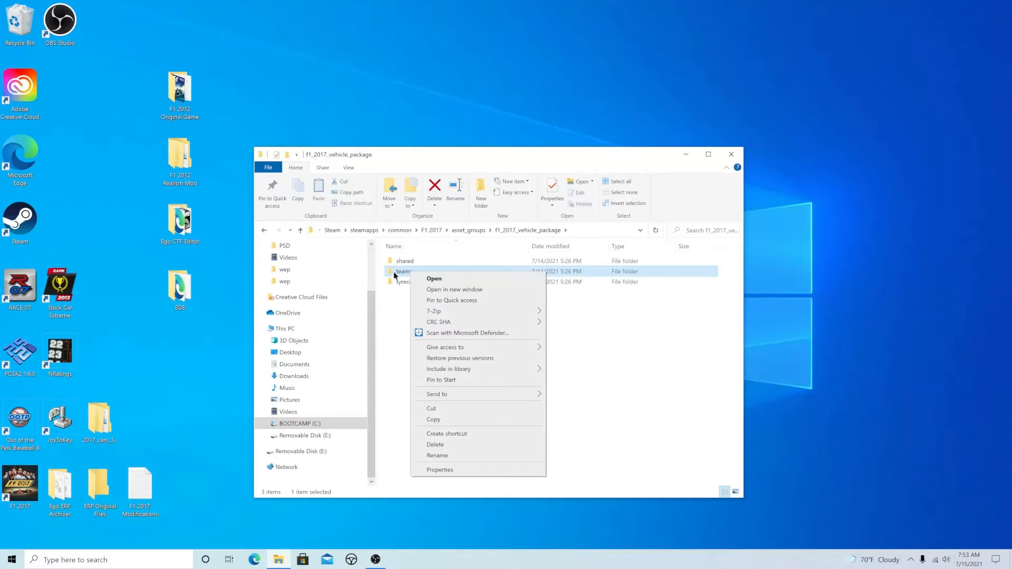
mouse_move(104, 482)
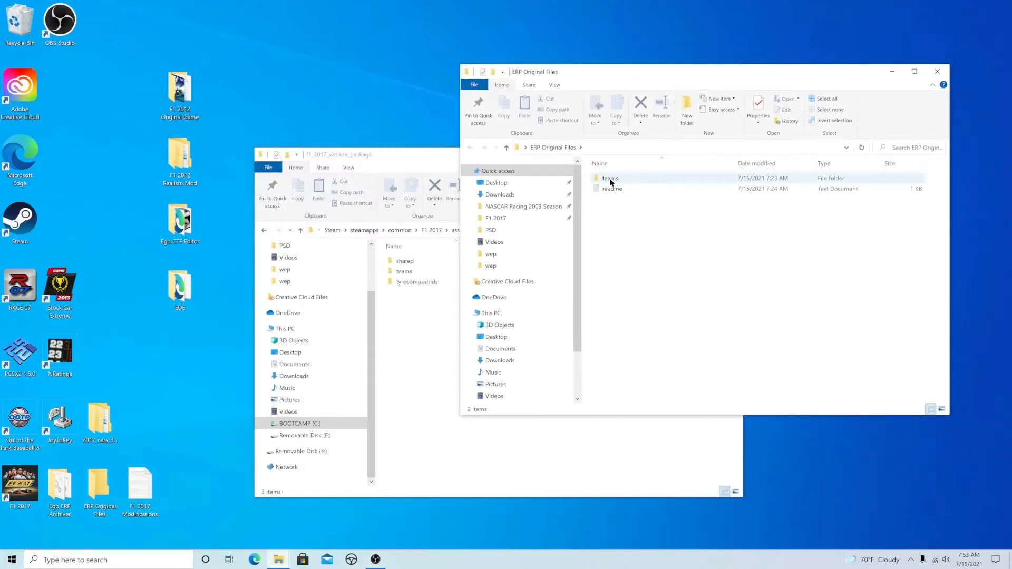
drag(610, 178, 402, 280)
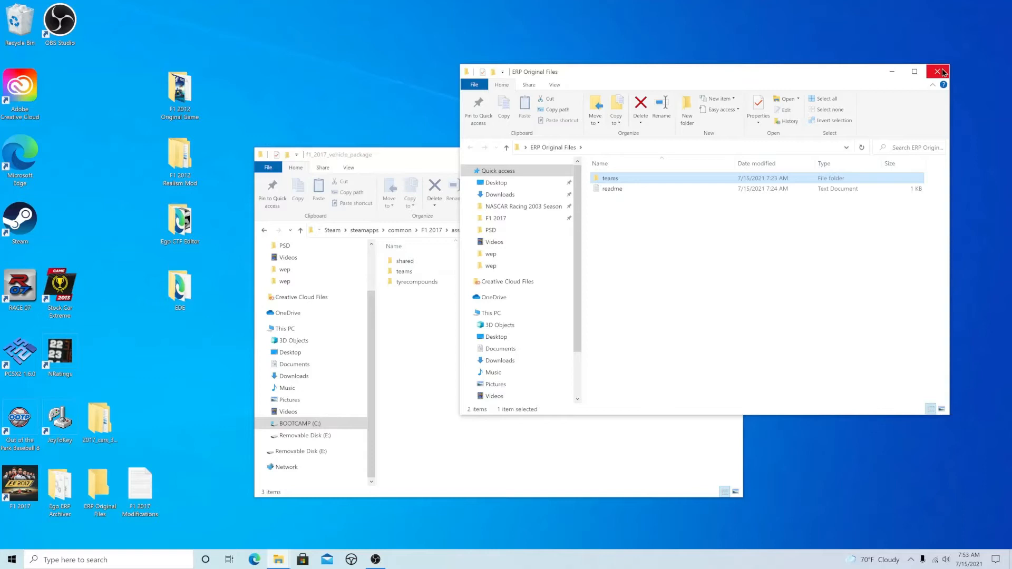
click(938, 71)
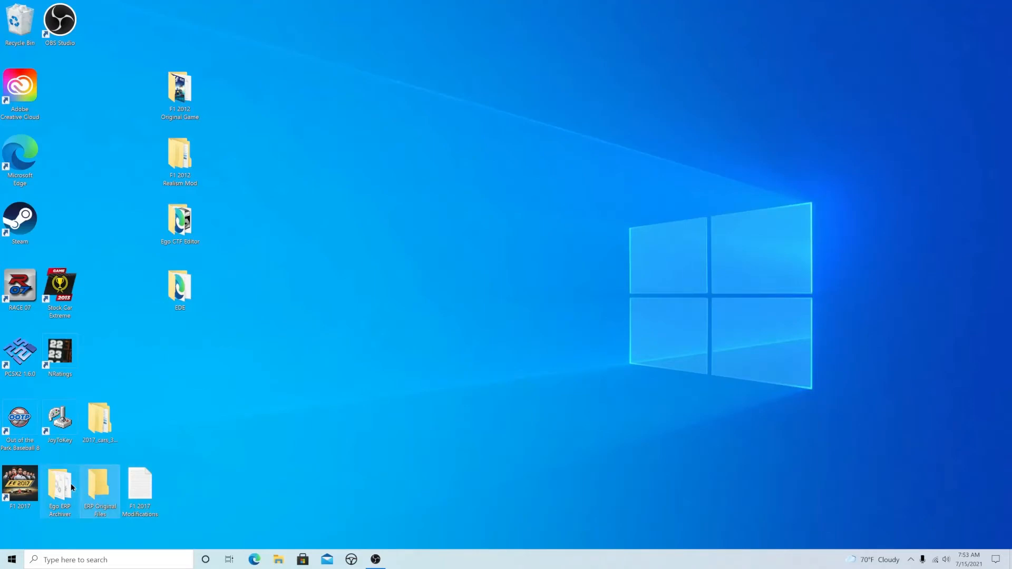
Step: Launch Ego ERP Archiver.exe from its desktop folder and close that folder window
double_click(59, 487)
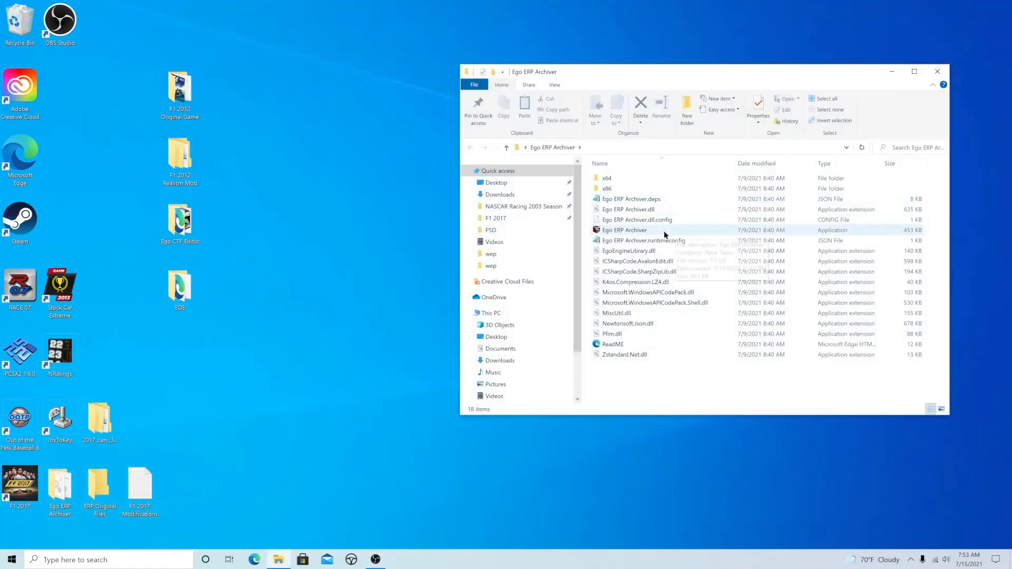
double_click(623, 229)
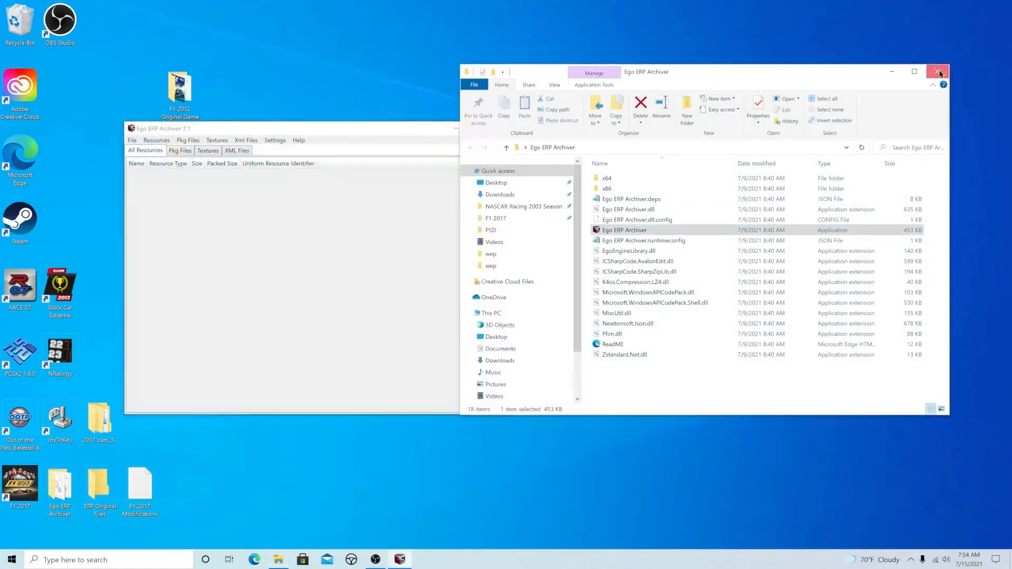
click(938, 72)
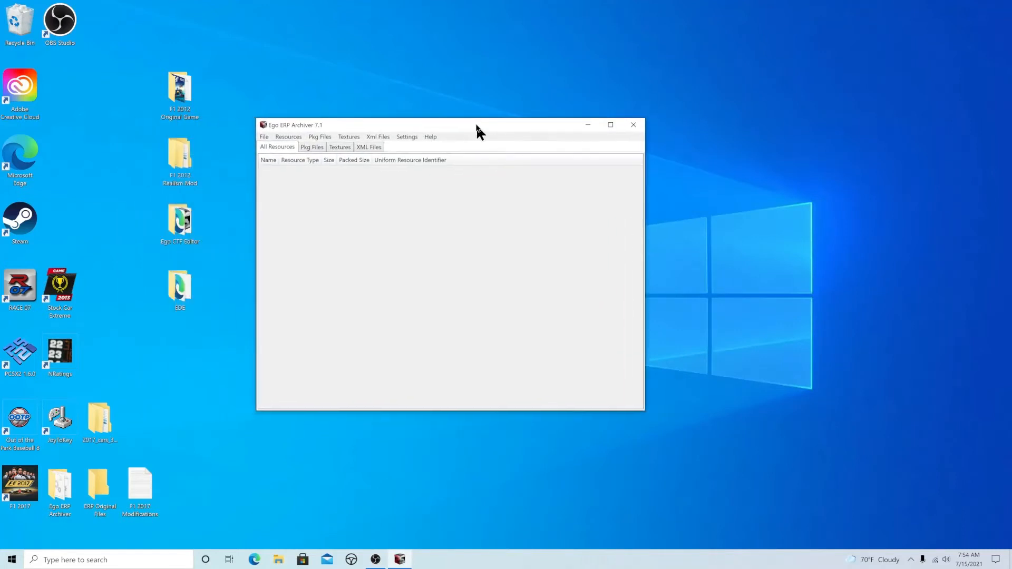
mouse_move(365, 128)
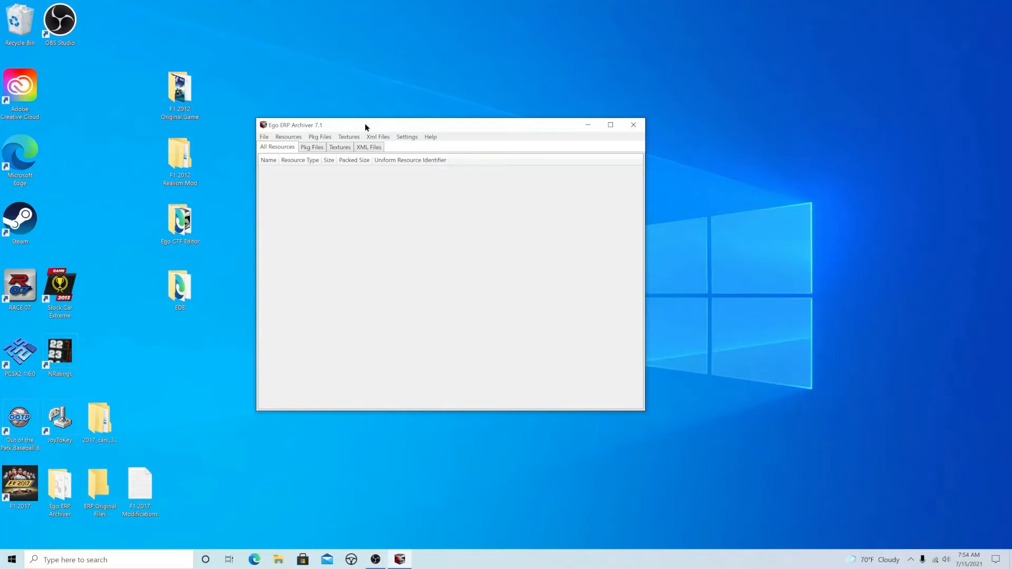
click(263, 136)
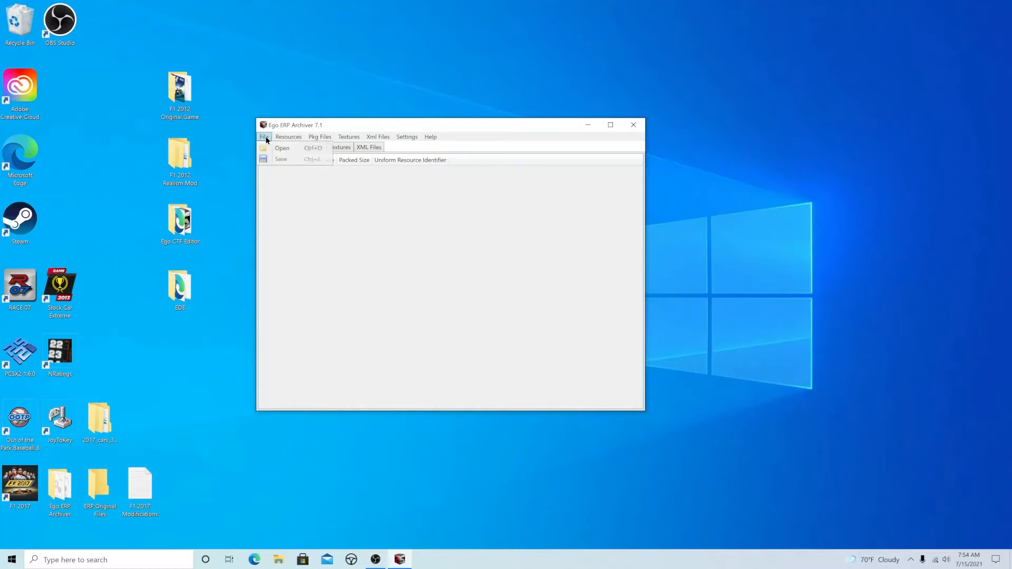
Step: Load teams\mercedes\wep\mercedes.erp into the archiver (1094 resources, 134 textures)
click(283, 148)
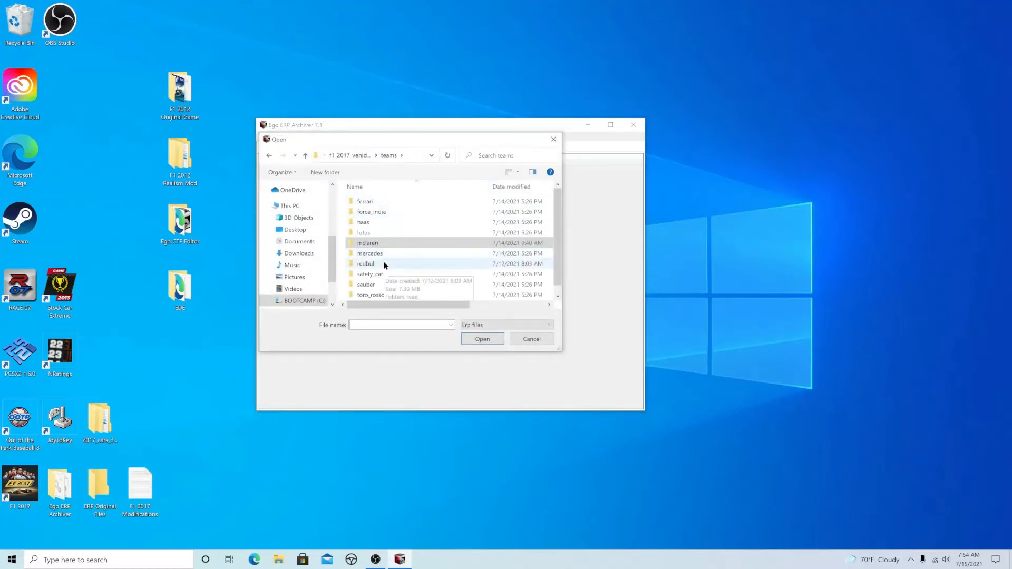
mouse_move(385, 256)
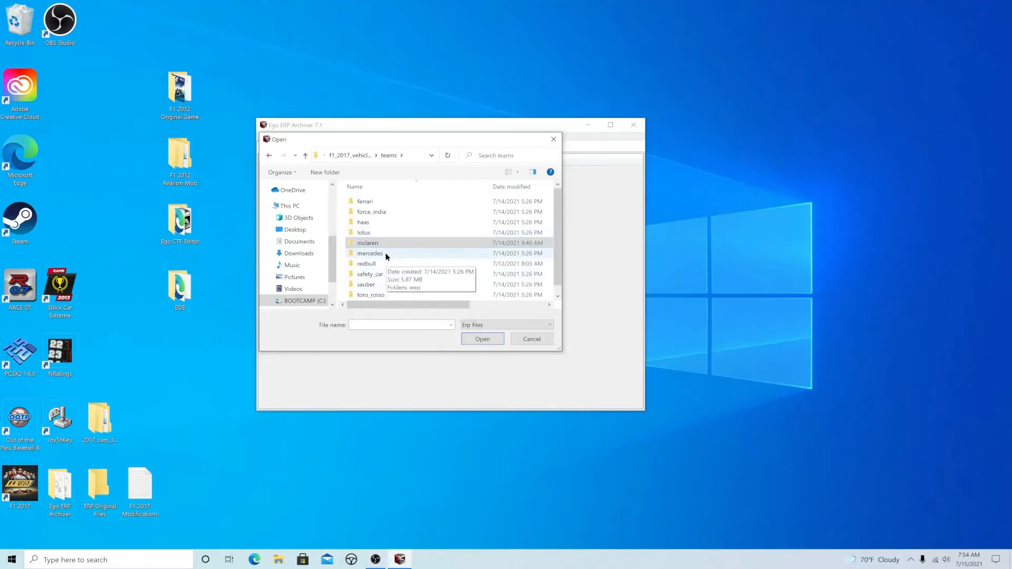
double_click(370, 253)
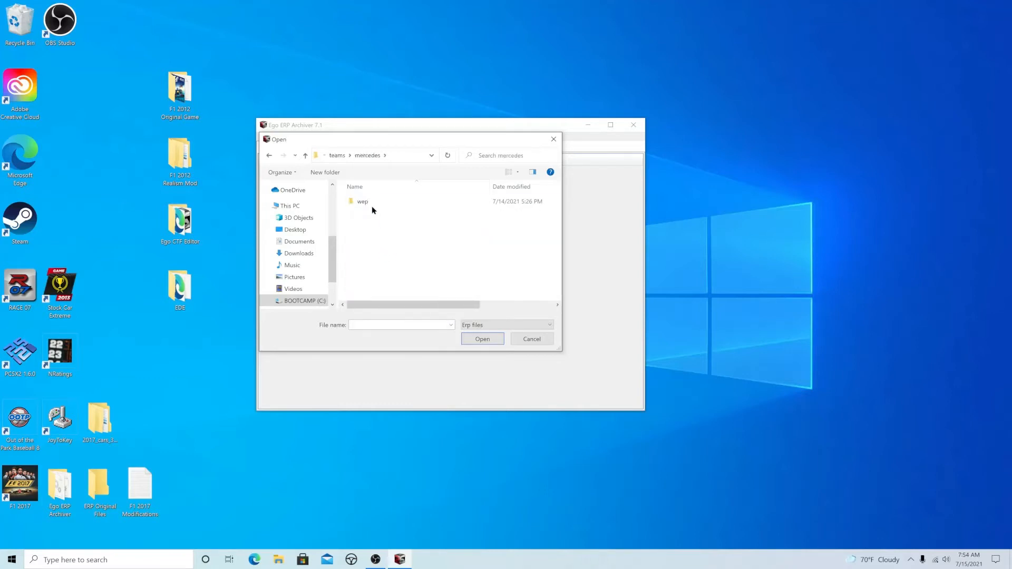
double_click(362, 200)
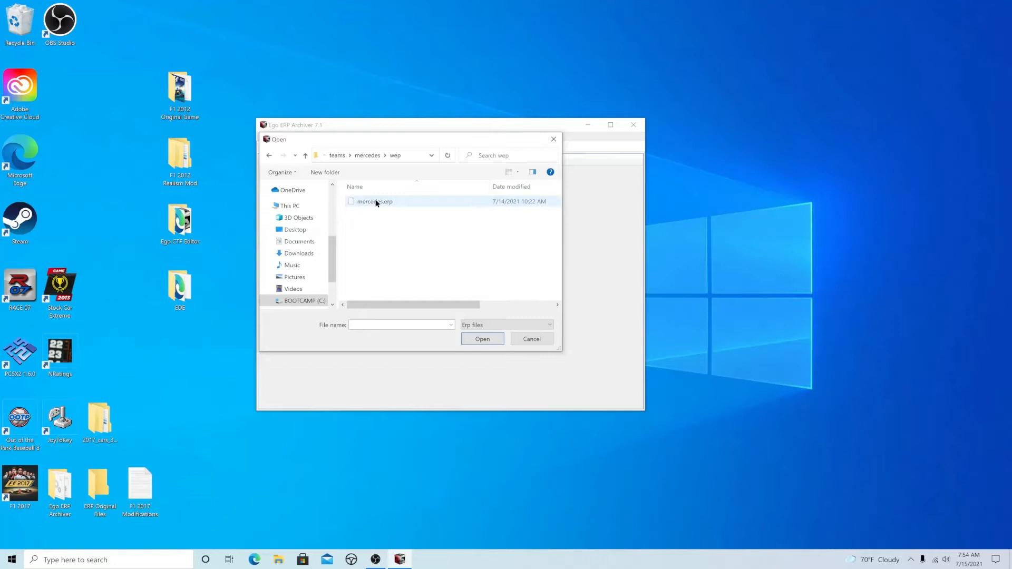
mouse_move(404, 206)
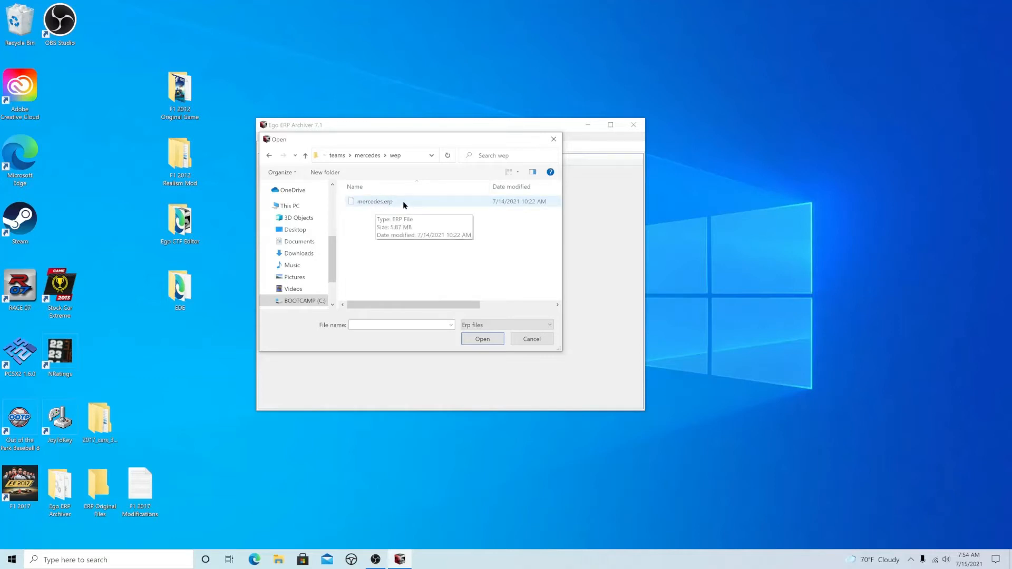
double_click(373, 200)
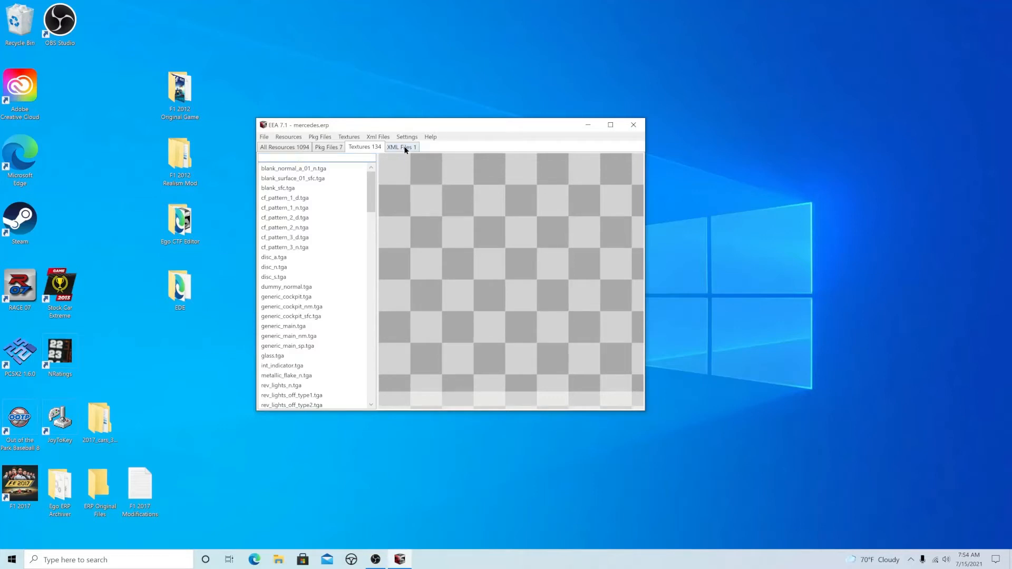
Step: Export the mercedes.vtf engine file from the XML Files list to the desktop
click(401, 147)
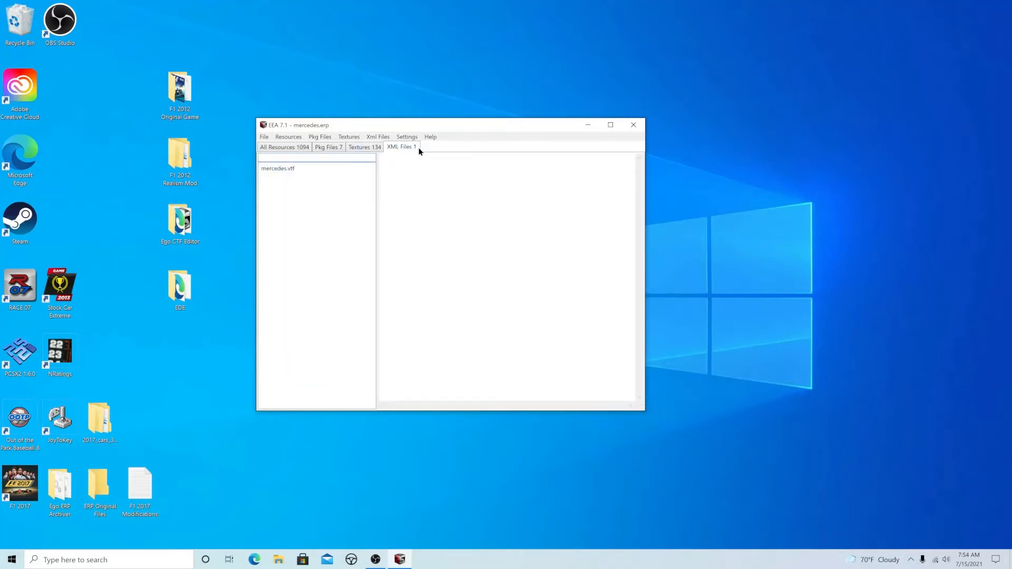
click(278, 168)
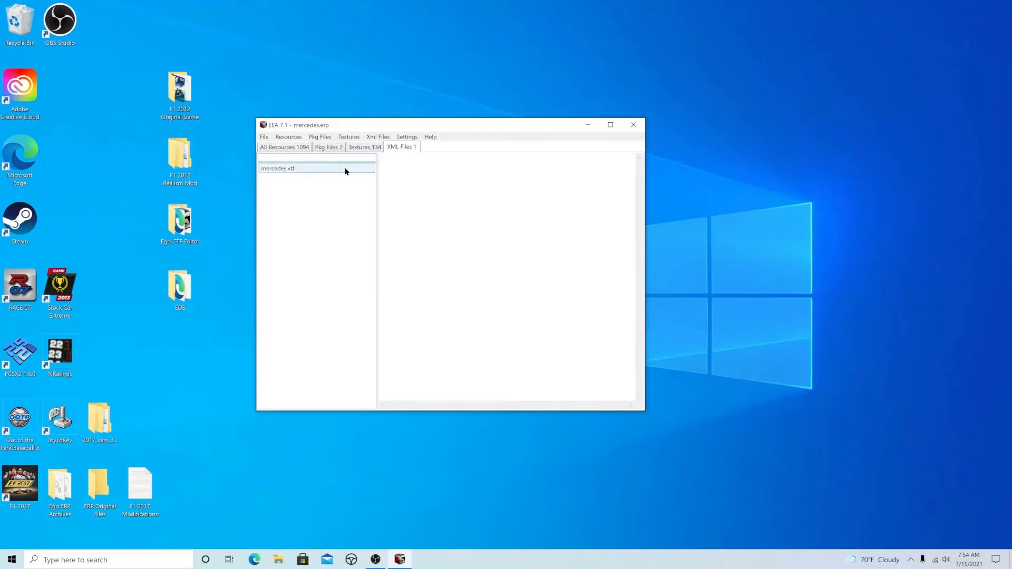
click(278, 168)
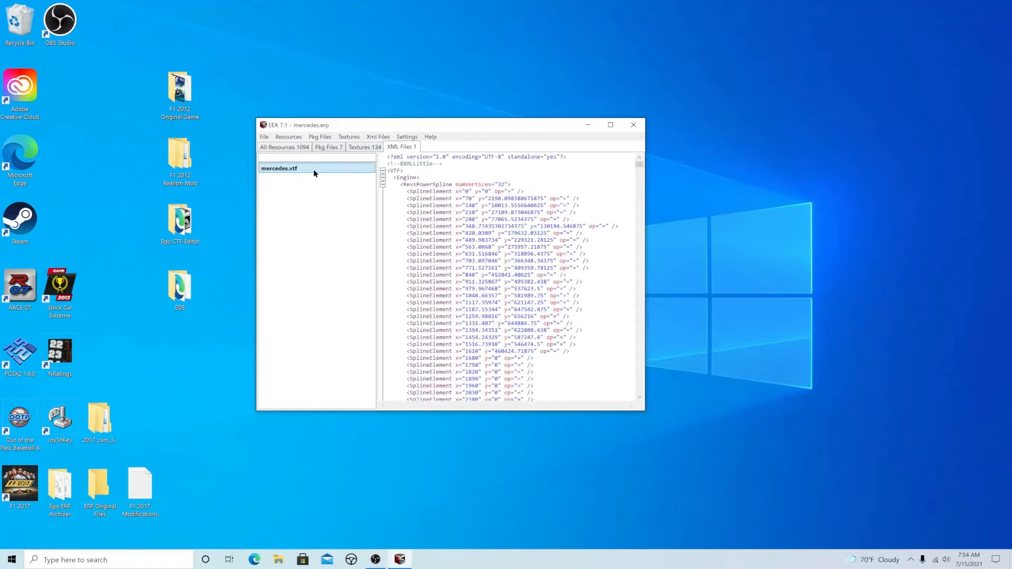
click(378, 136)
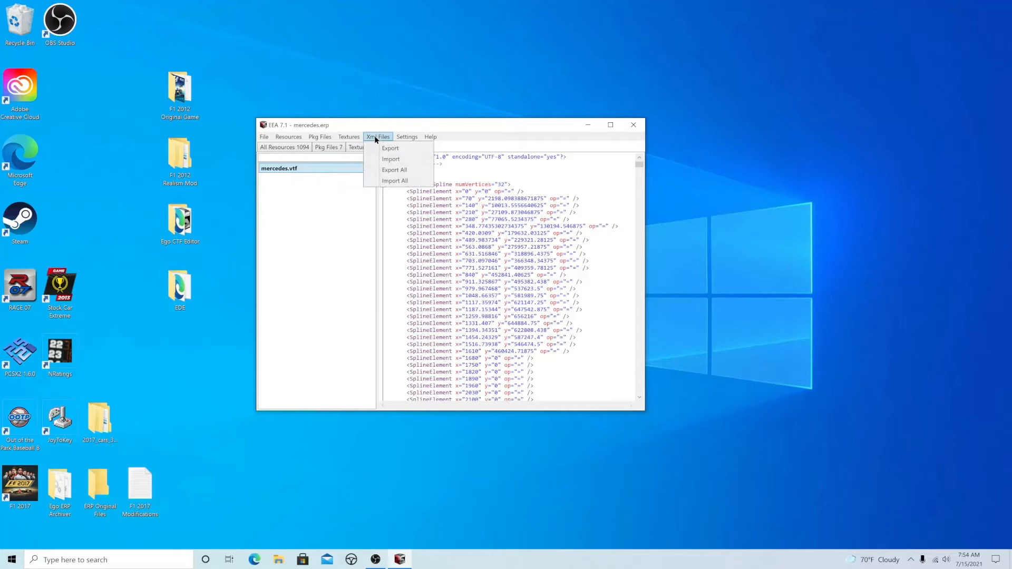
click(401, 147)
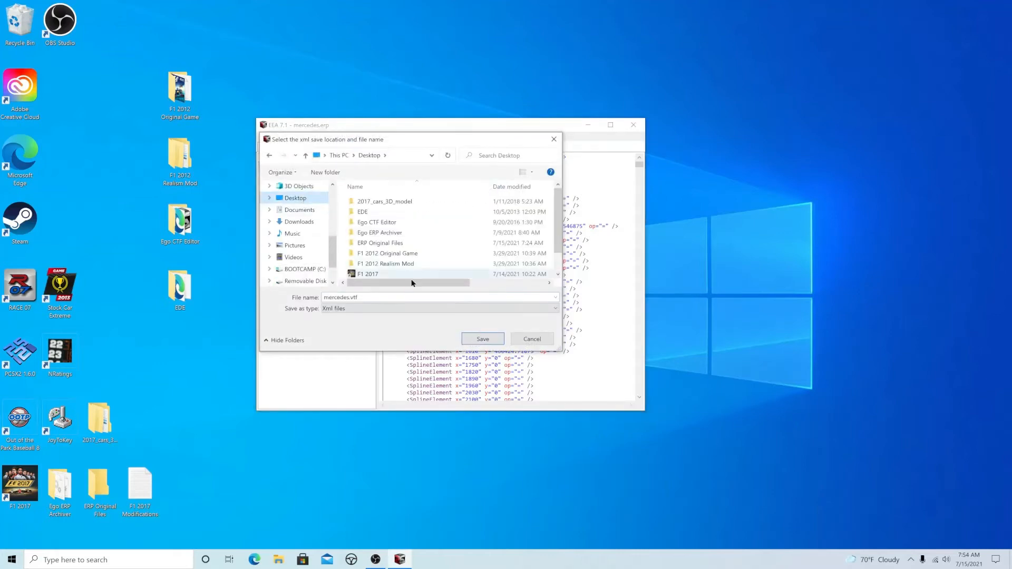
click(482, 339)
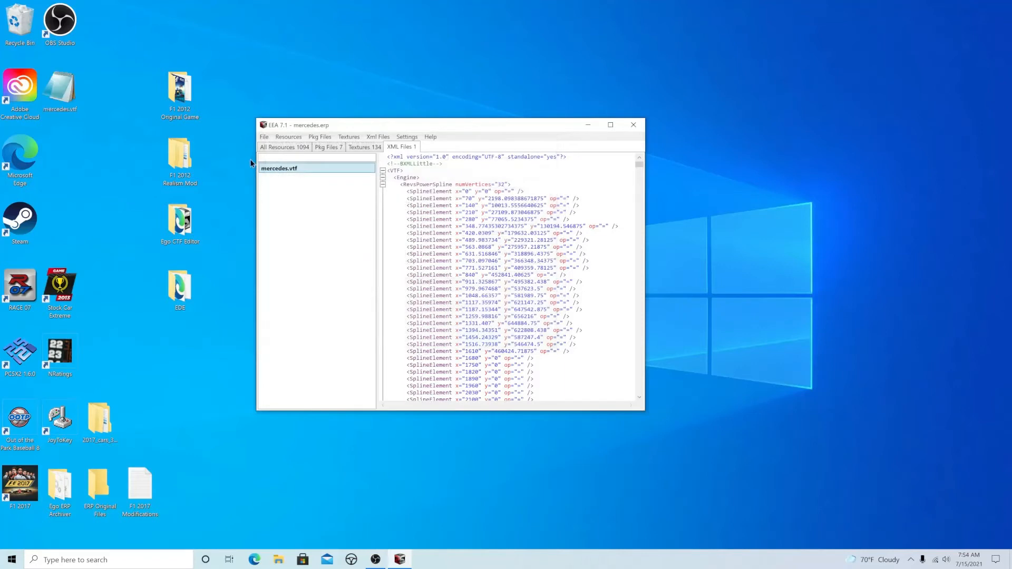
Step: Load teams\sauber\wep\sauber.erp in place of the Mercedes archive
click(264, 136)
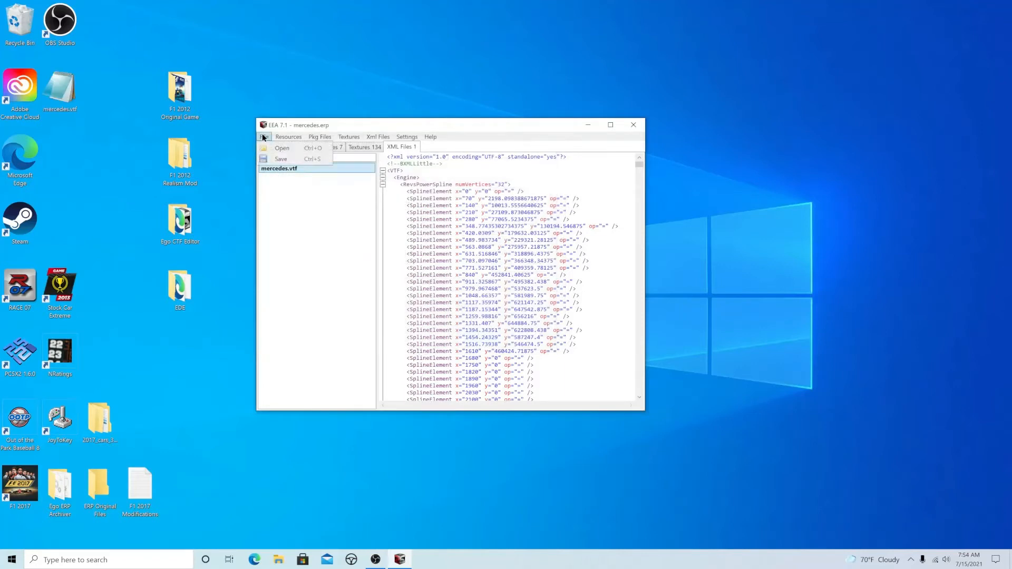
click(281, 148)
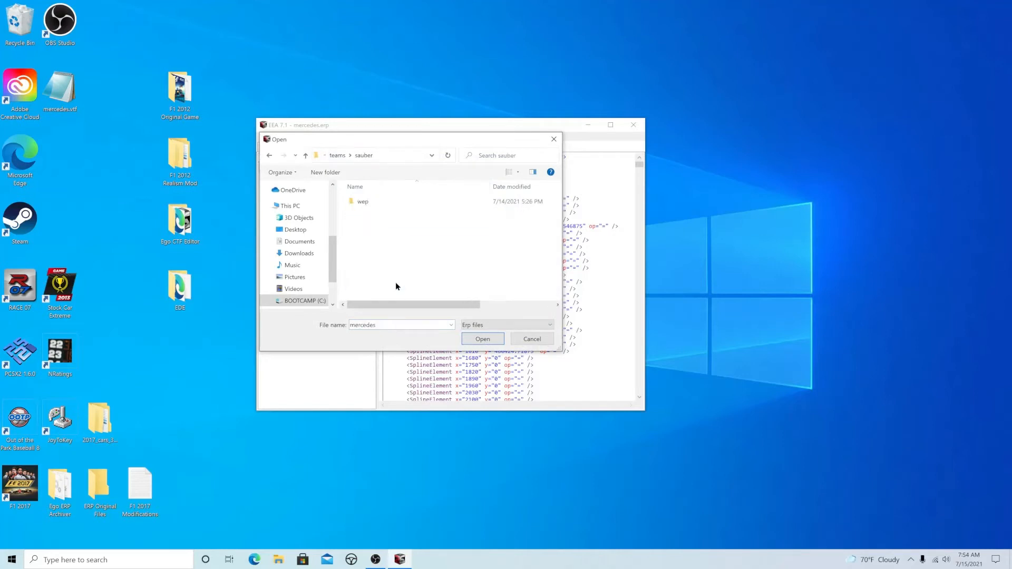
double_click(363, 201)
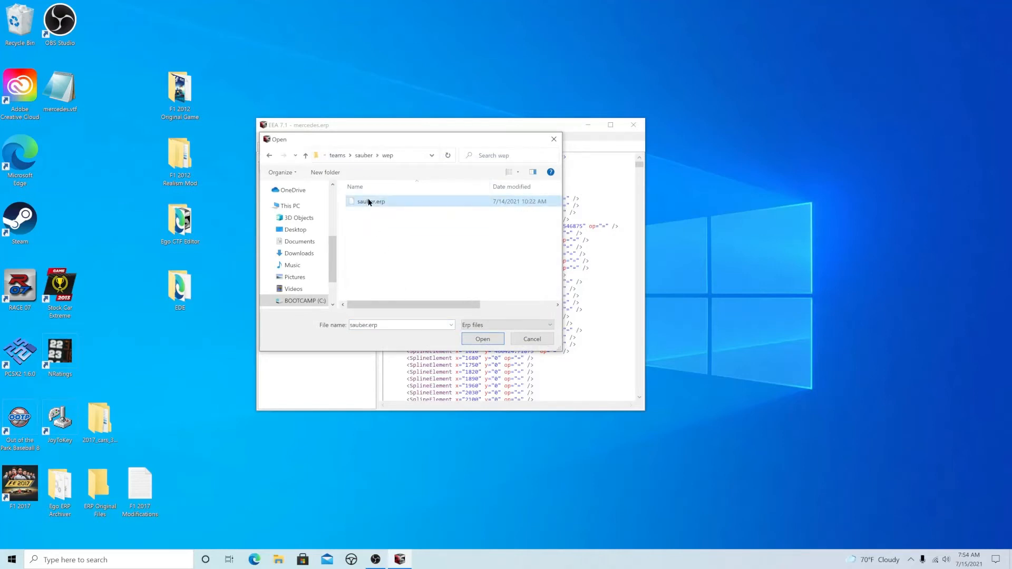
click(482, 339)
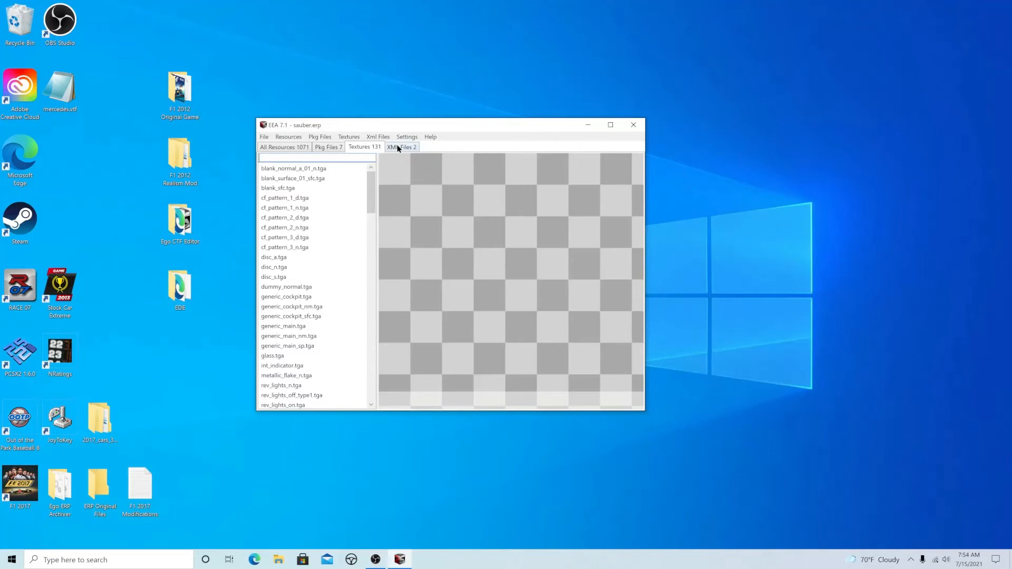
Step: Export the sauber.vtf engine file from XML Files to the desktop
click(401, 146)
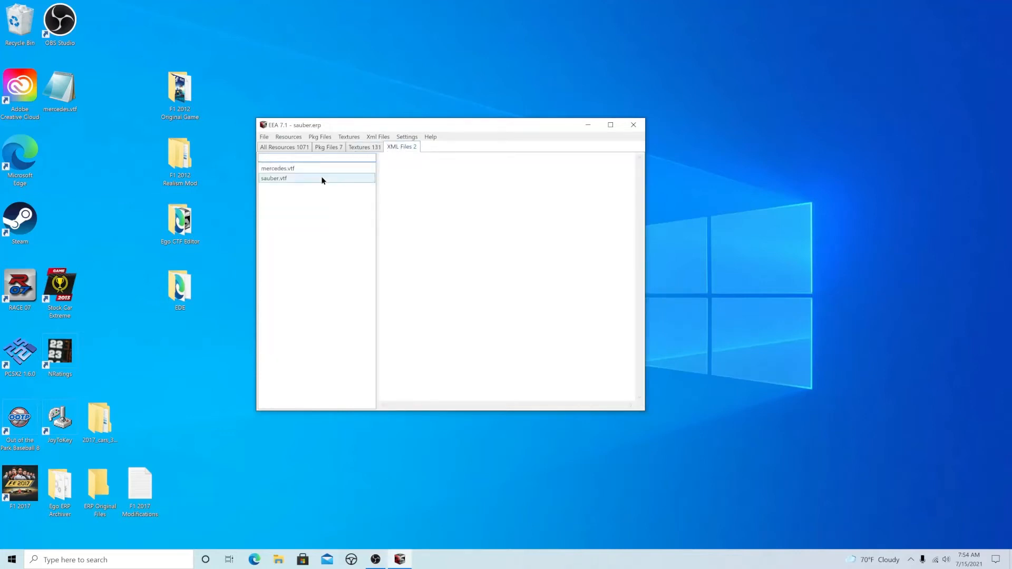
click(377, 136)
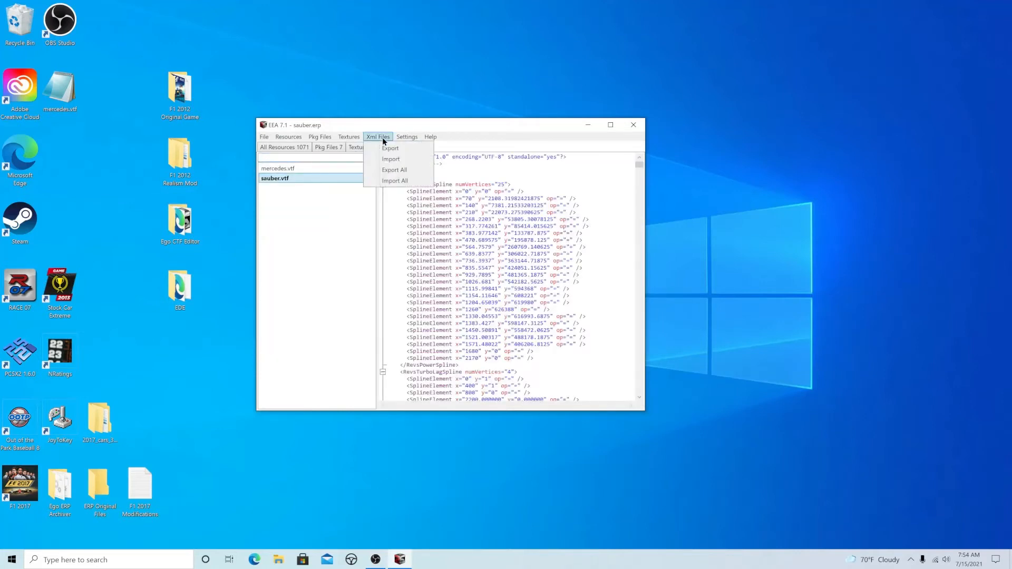
click(390, 147)
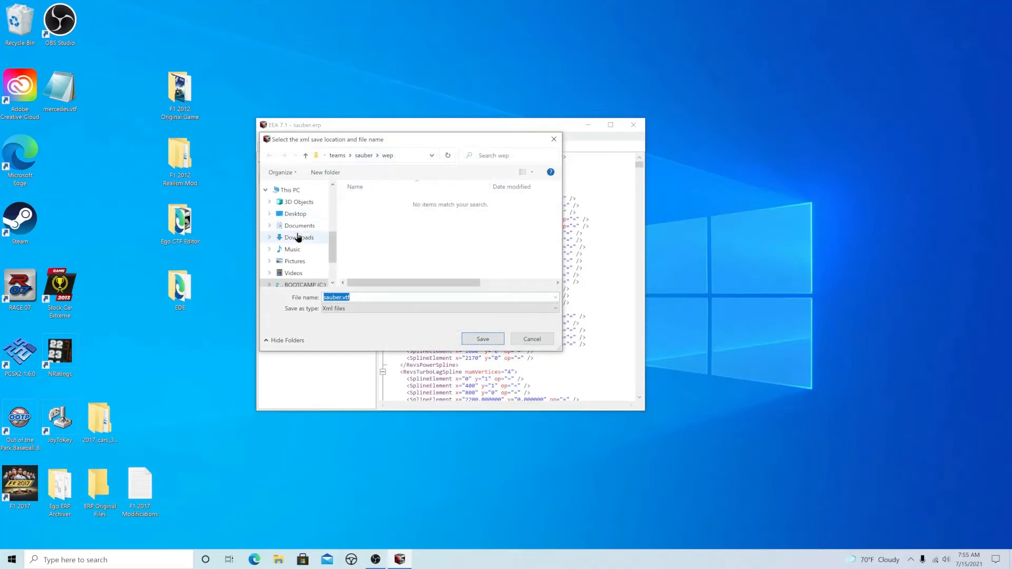
click(295, 214)
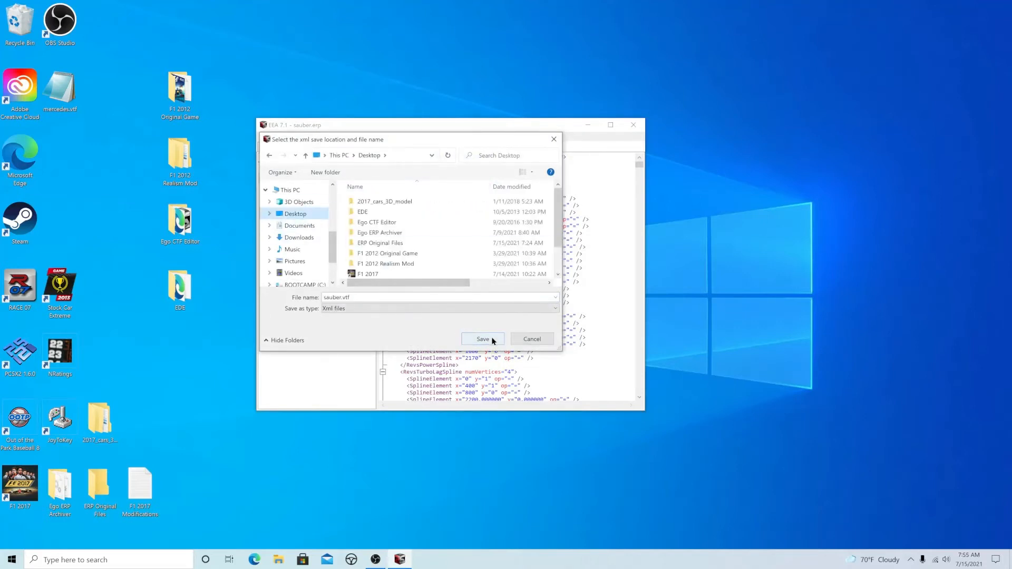
click(482, 339)
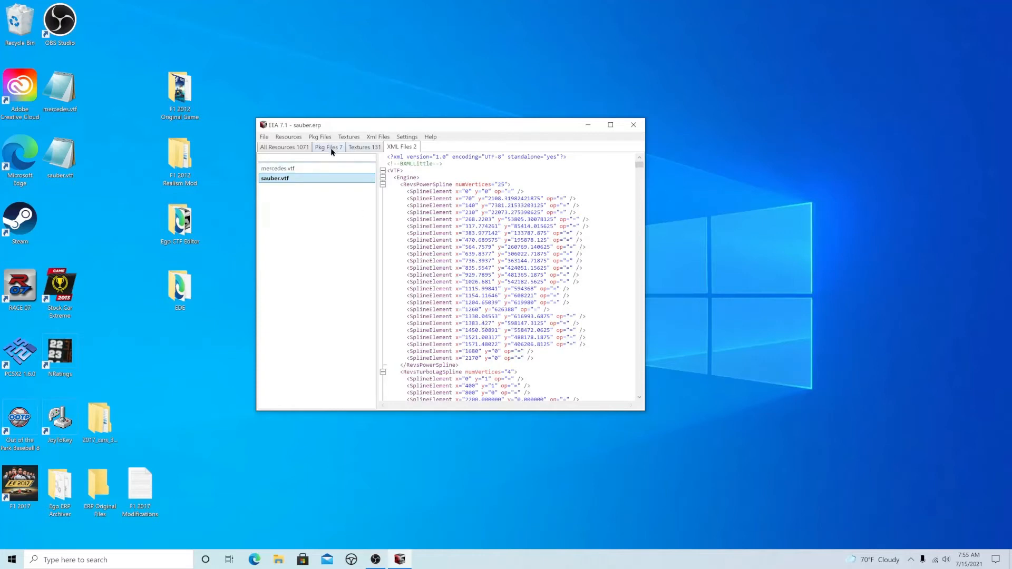
Step: Export sauber-carmodel.layer from Pkg Files to the desktop, then view mercedes.vtf in Notepad
click(289, 136)
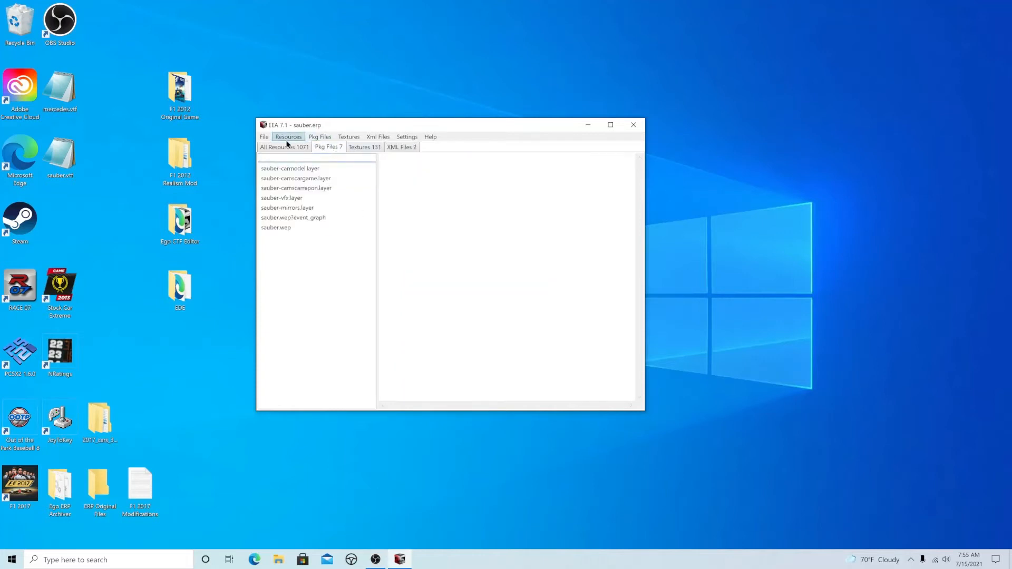
click(290, 168)
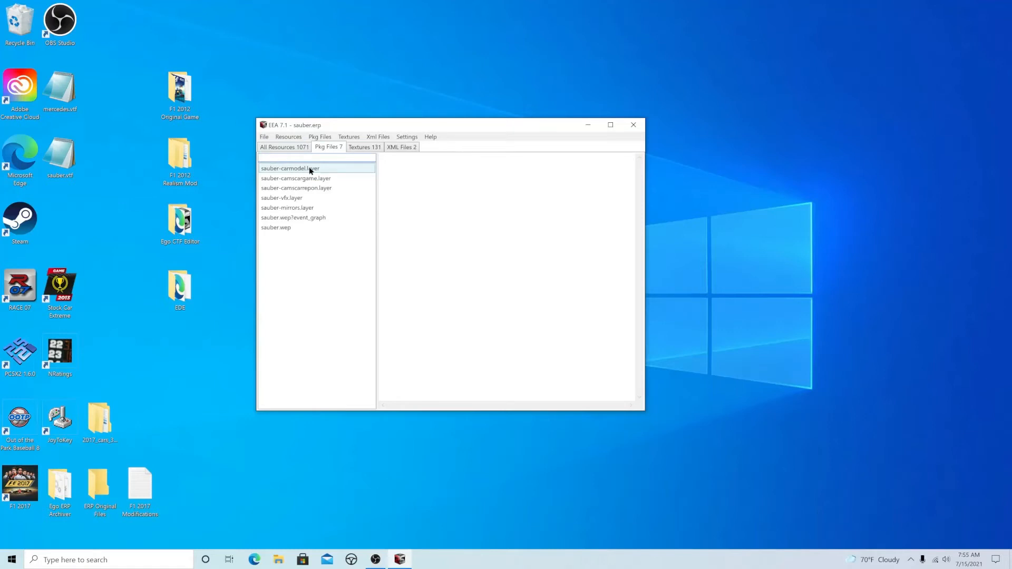
click(318, 136)
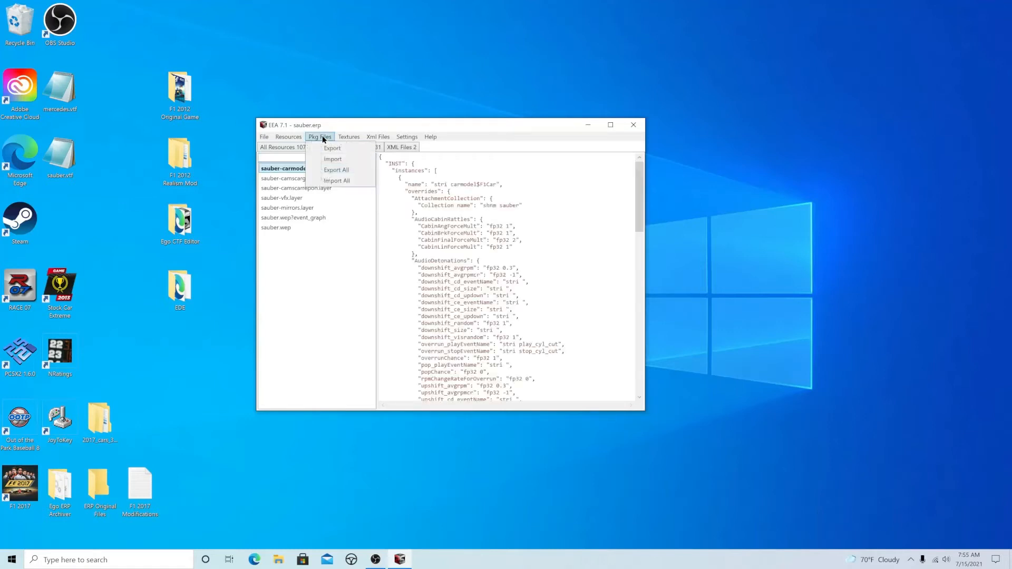
click(332, 148)
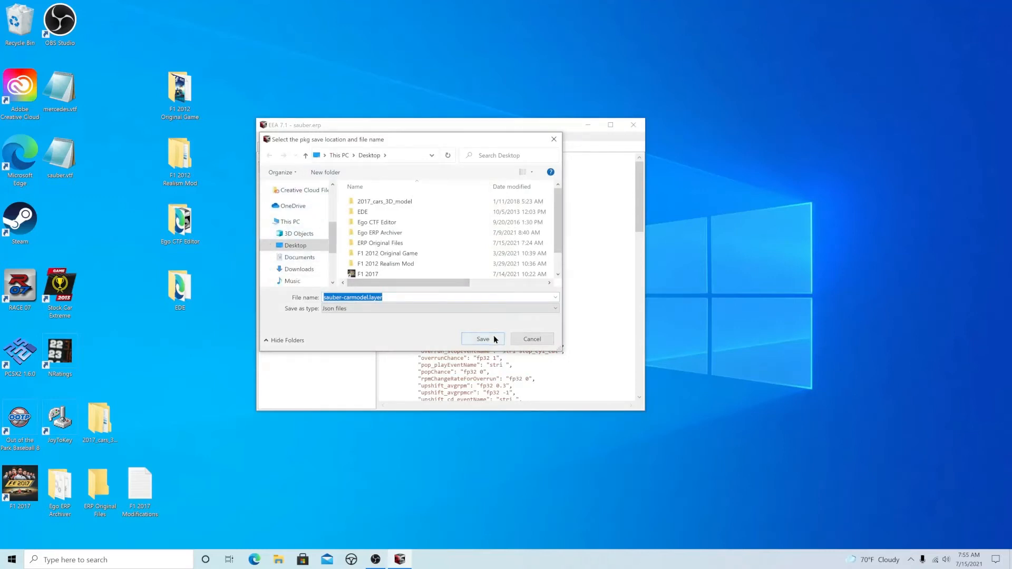
click(482, 338)
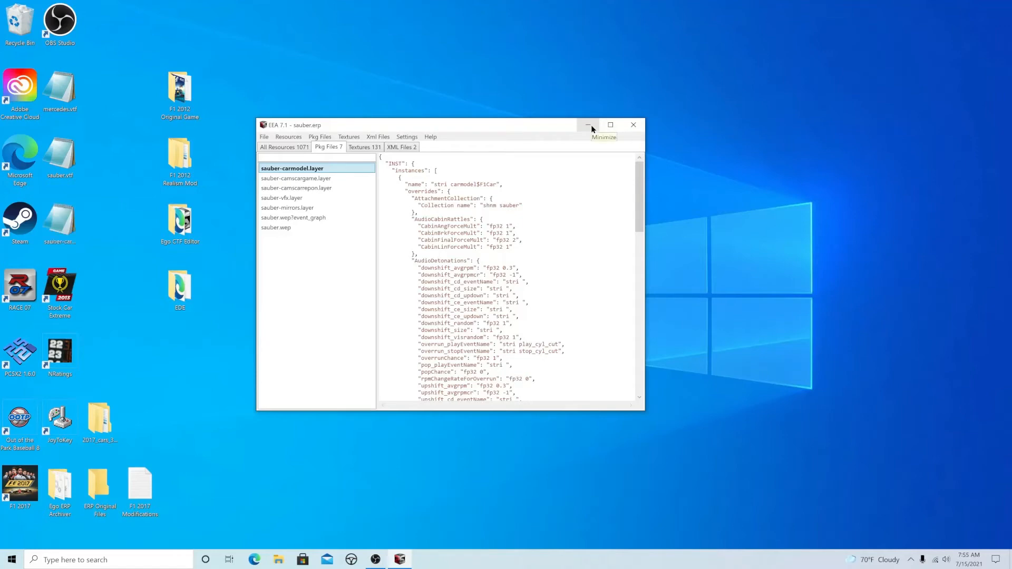
click(588, 125)
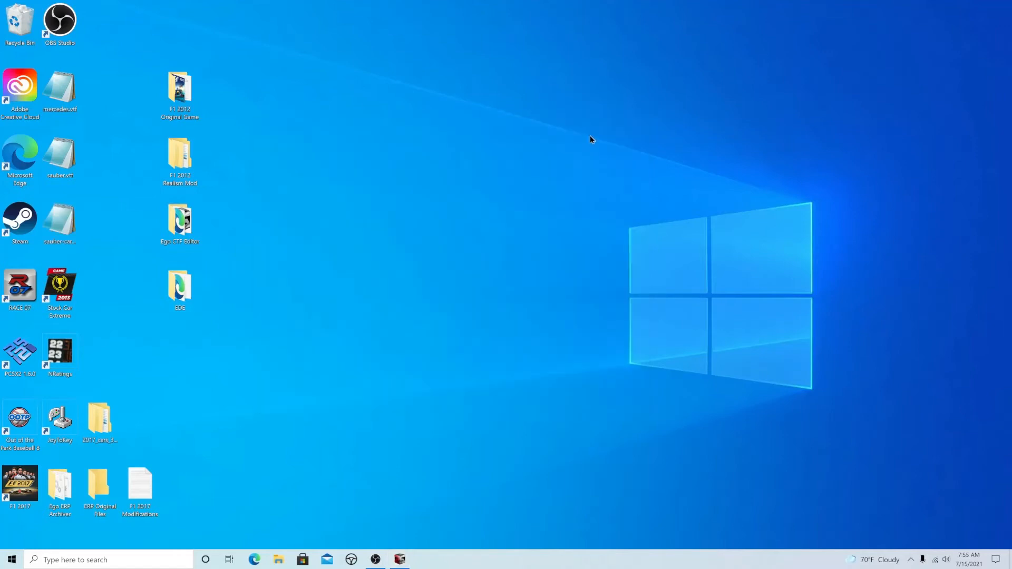
double_click(59, 90)
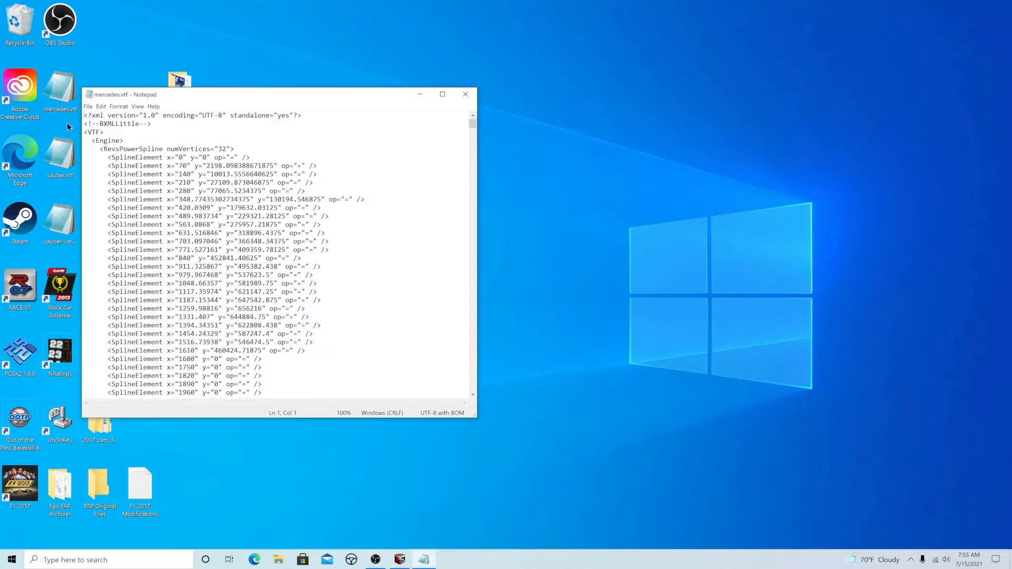
Step: Open sauber.vtf in Notepad beside mercedes.vtf and scroll to the RevsPowerSpline data
double_click(59, 149)
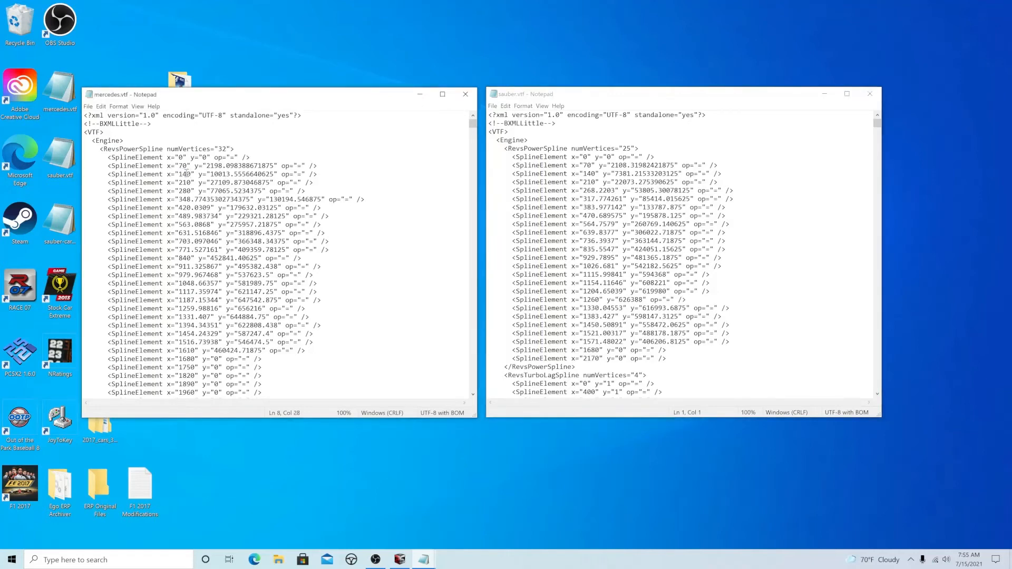
scroll(down, 3)
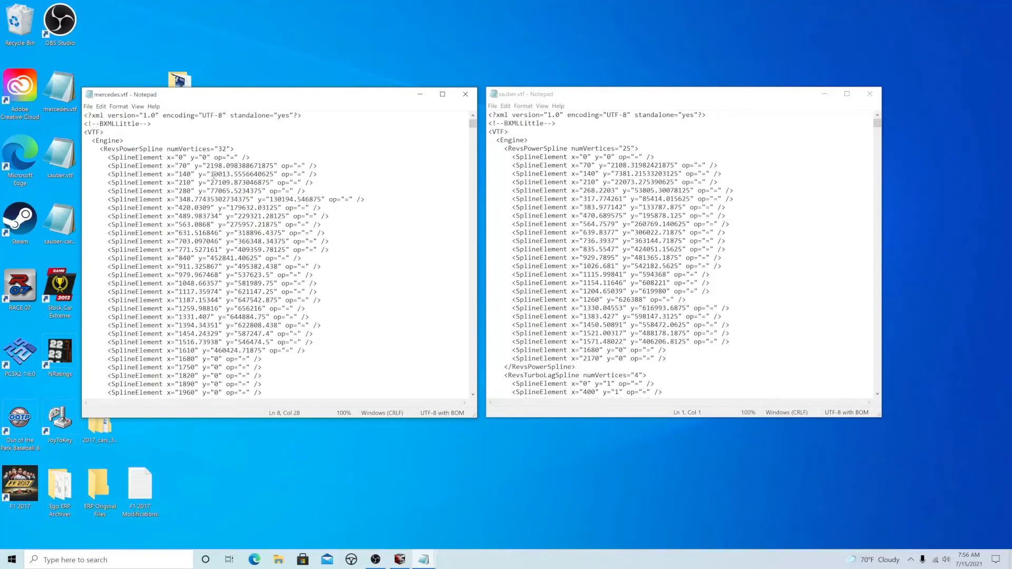
scroll(down, 3)
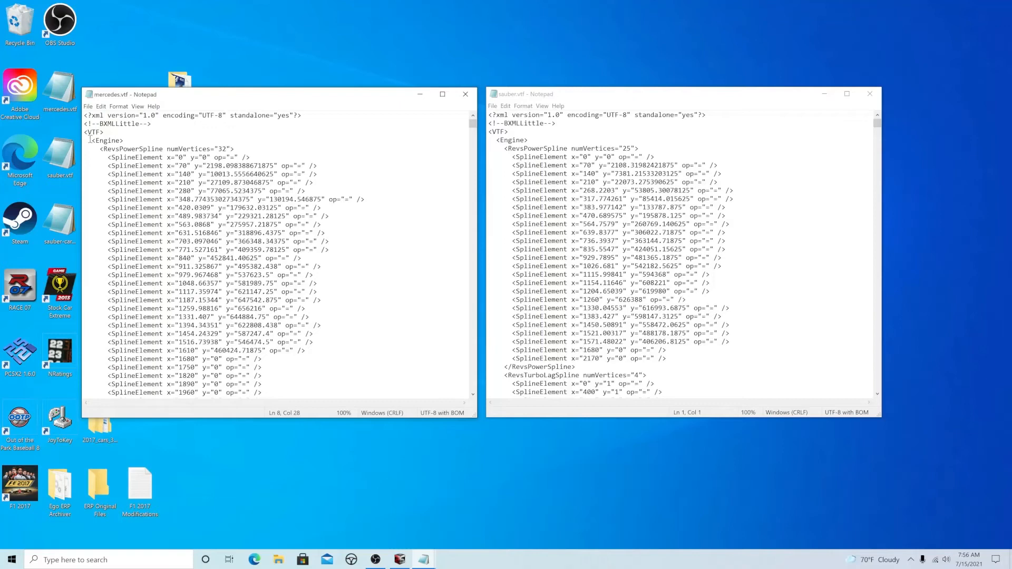
Step: Select and copy the <Engine> to </BrakeECU> block in mercedes.vtf
drag(93, 140, 303, 257)
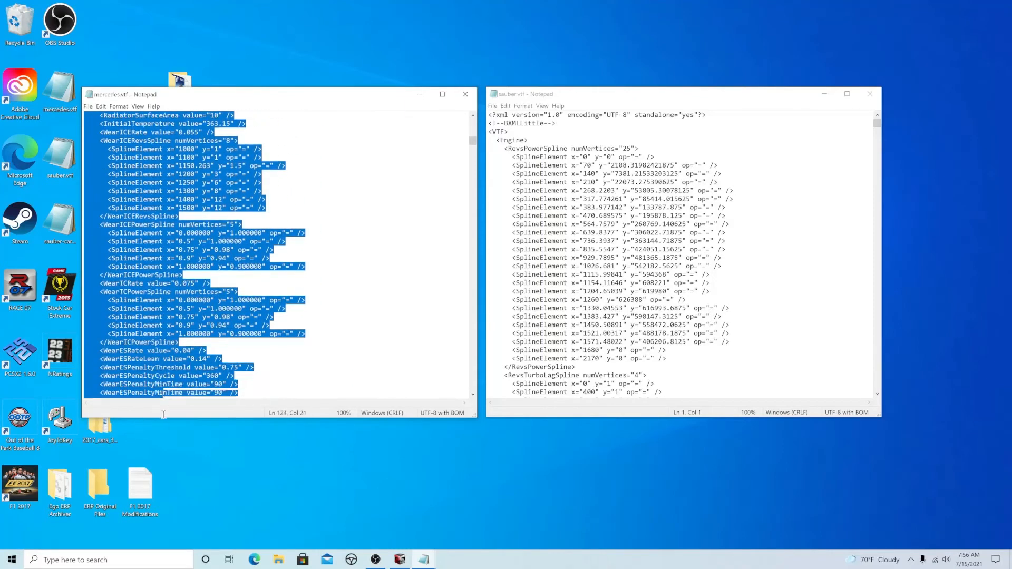
scroll(down, 3)
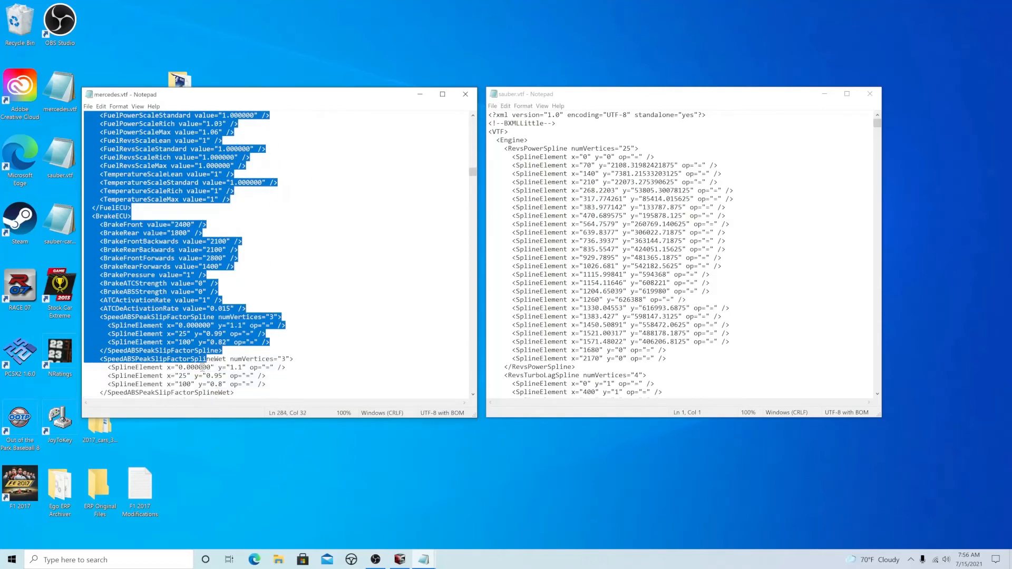
scroll(down, 3)
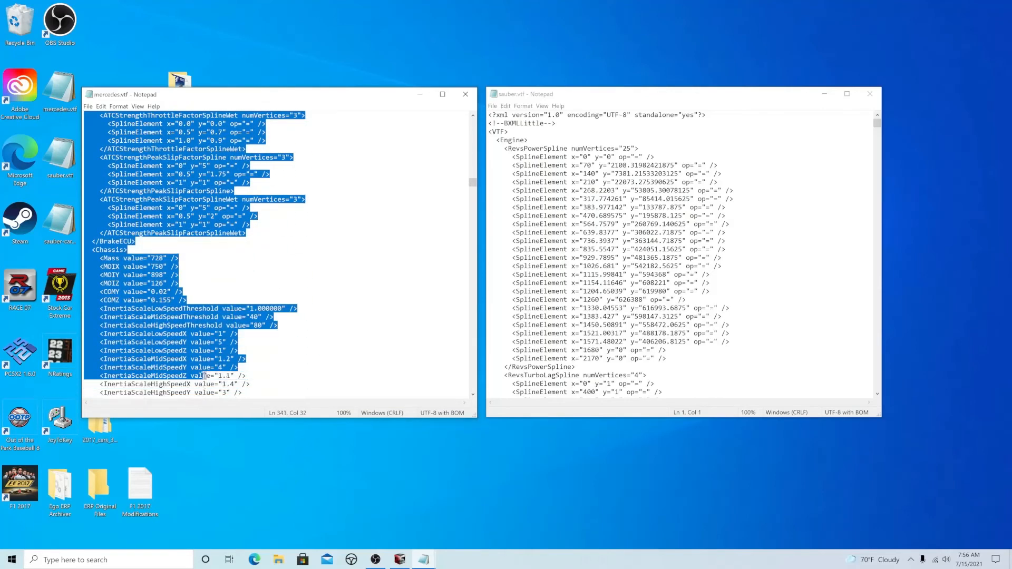
scroll(down, 3)
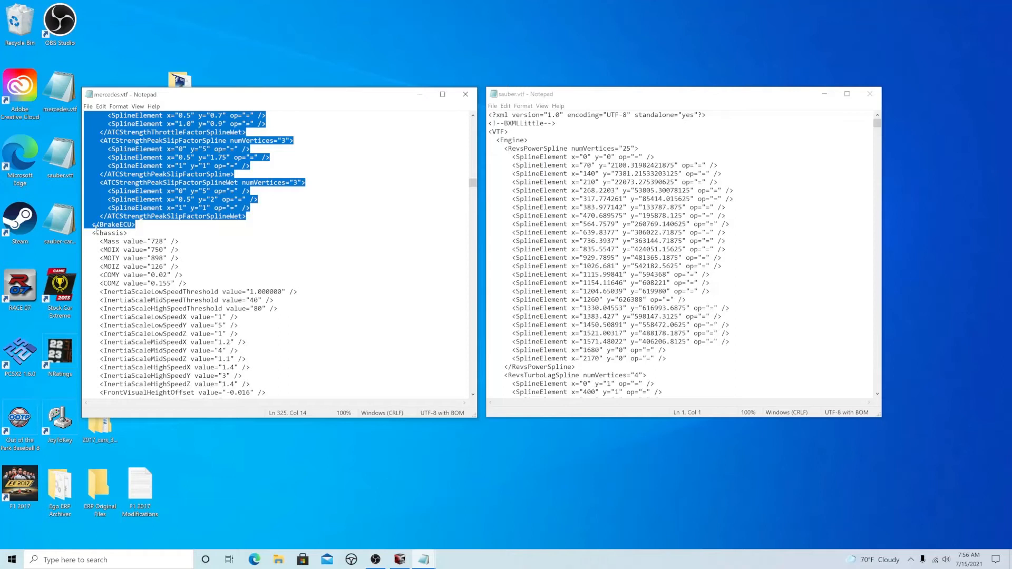
right_click(151, 162)
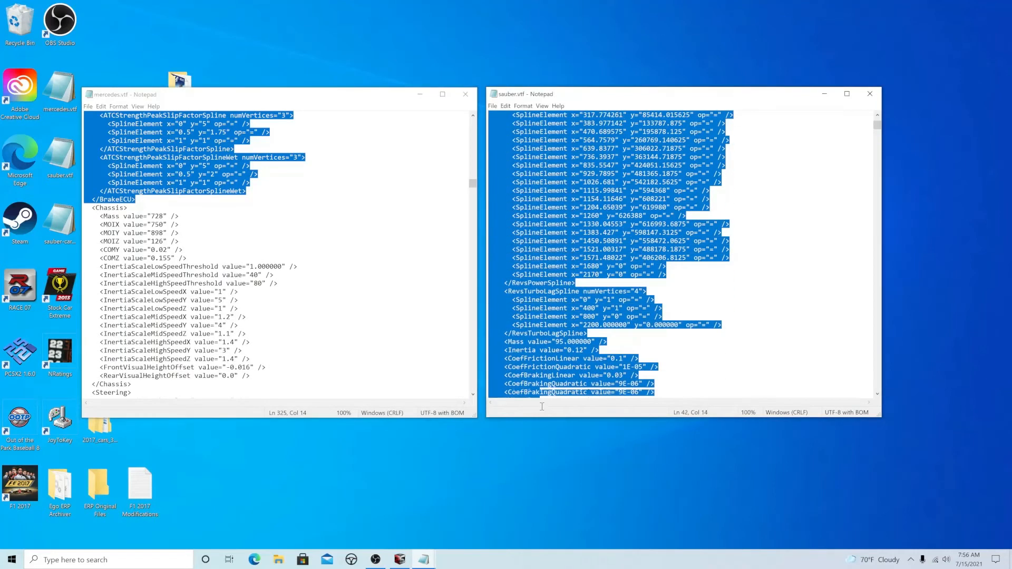
Step: Paste the Mercedes block over the matching section in sauber.vtf
scroll(down, 3)
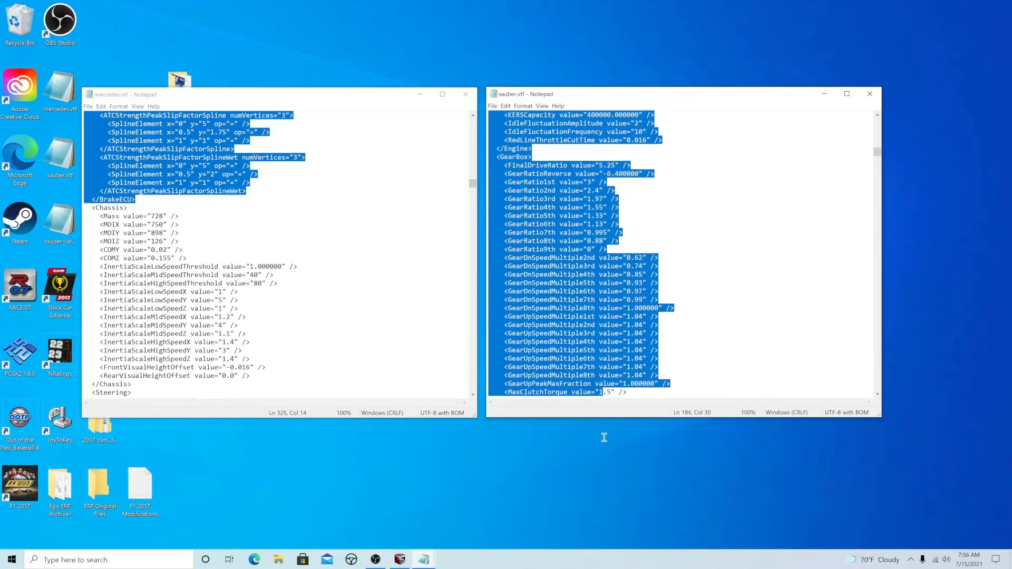
scroll(down, 3)
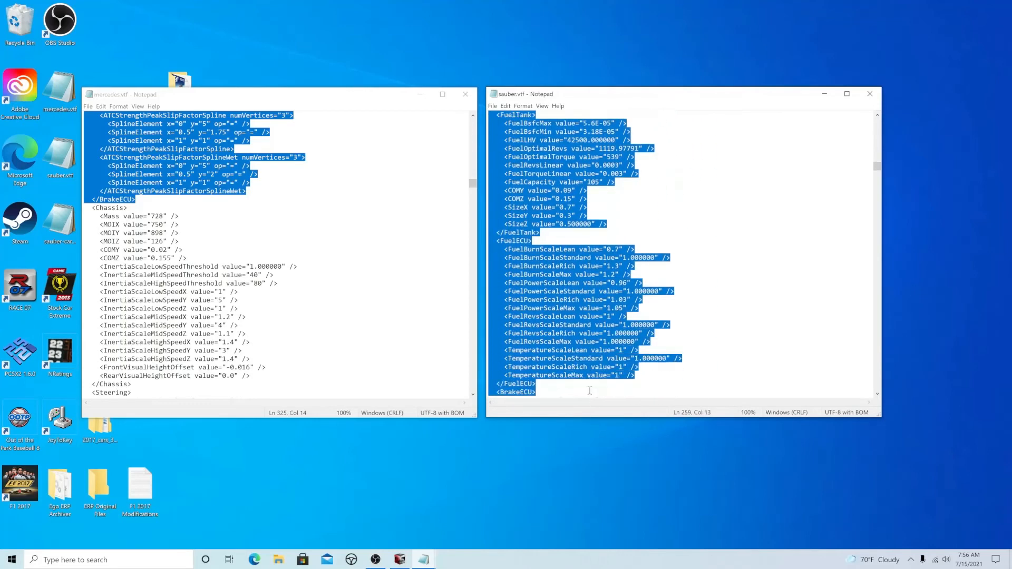
scroll(down, 3)
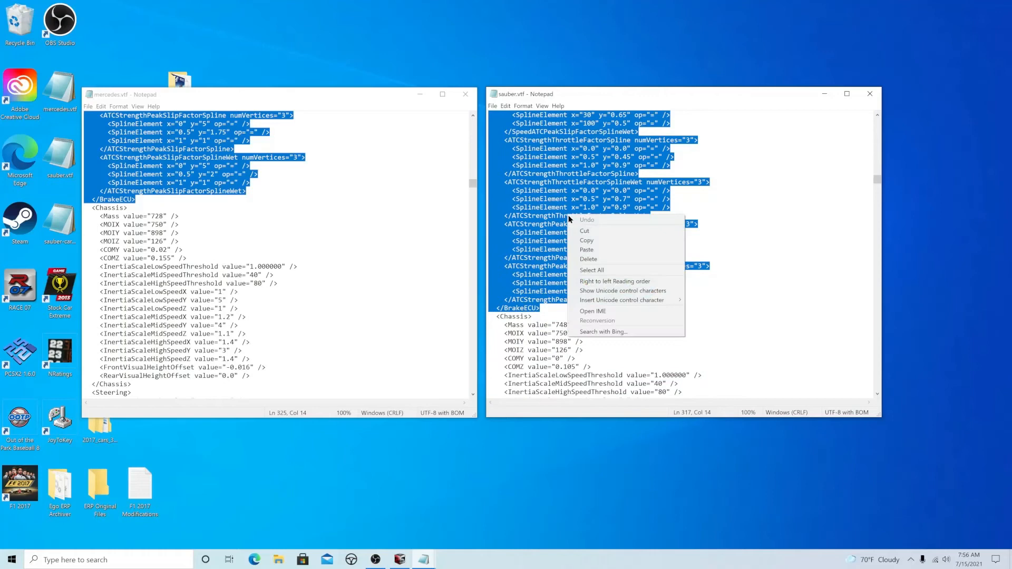
click(586, 249)
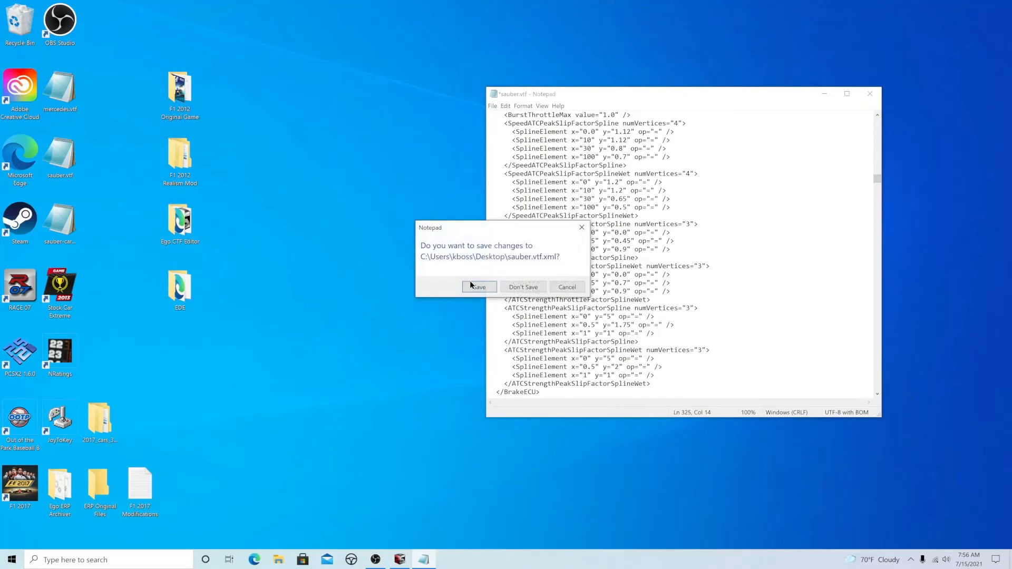
Step: Save the changes to sauber.vtf and close Notepad back to the desktop
click(479, 287)
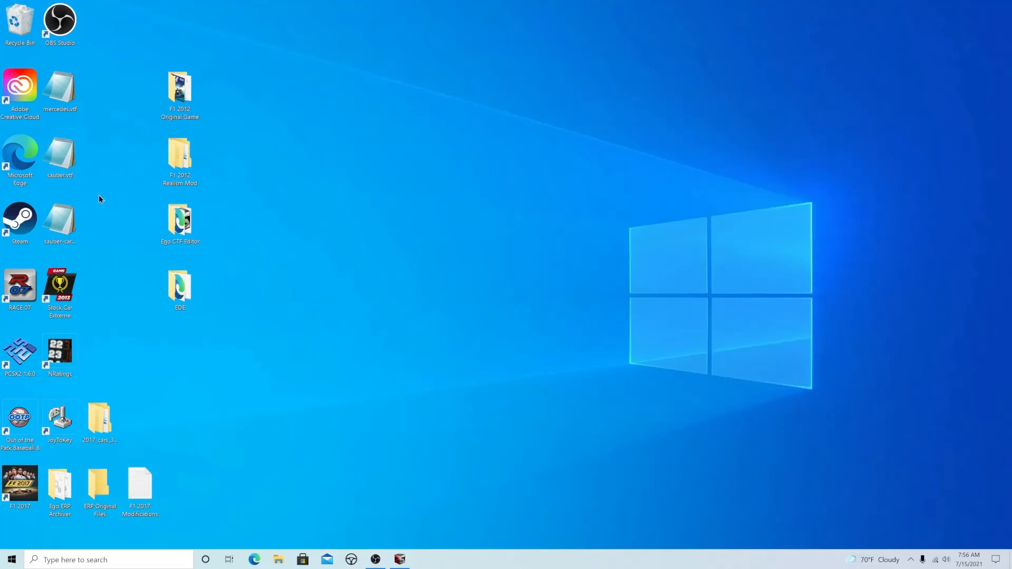
click(59, 222)
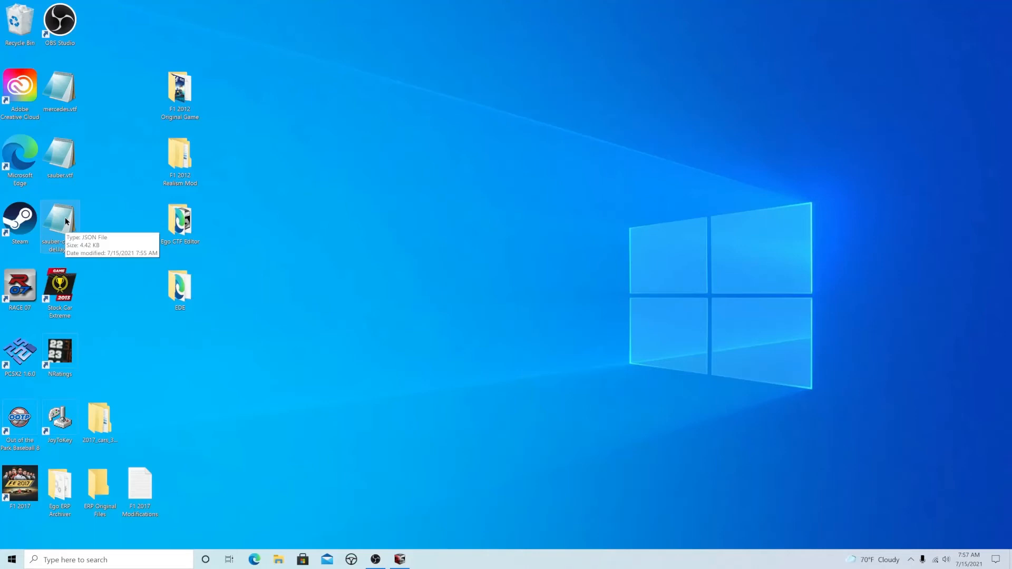
Step: Edit sauber-carmodel.layer so the audio bundleName reads mercedes_2017 instead of ferrari_2017
double_click(59, 223)
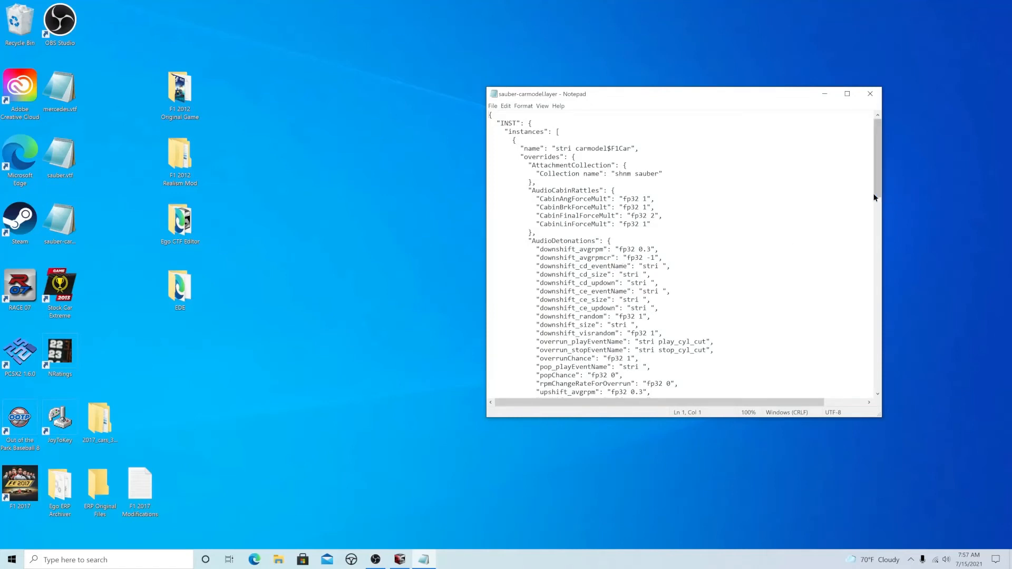
scroll(down, 3)
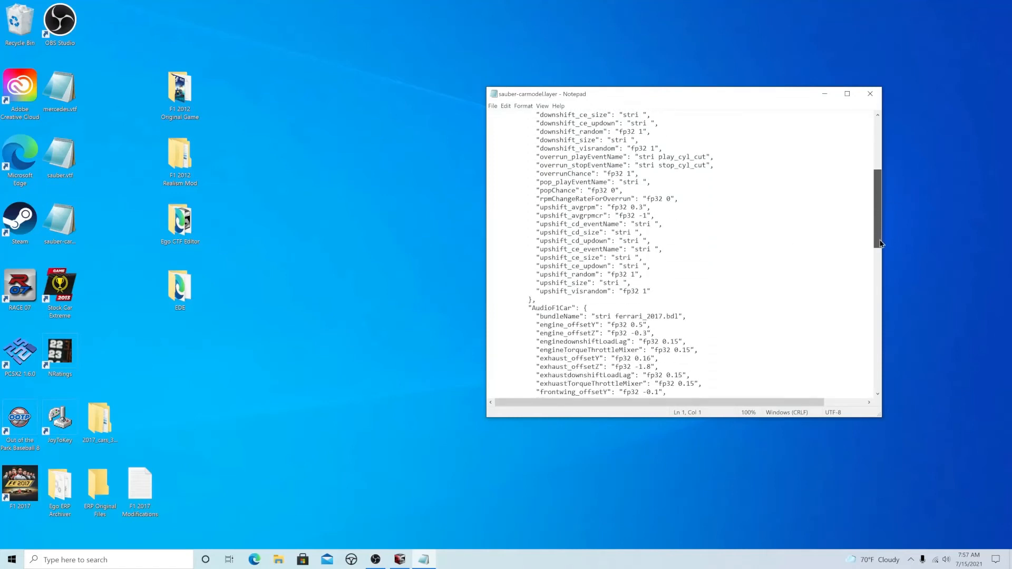
scroll(down, 3)
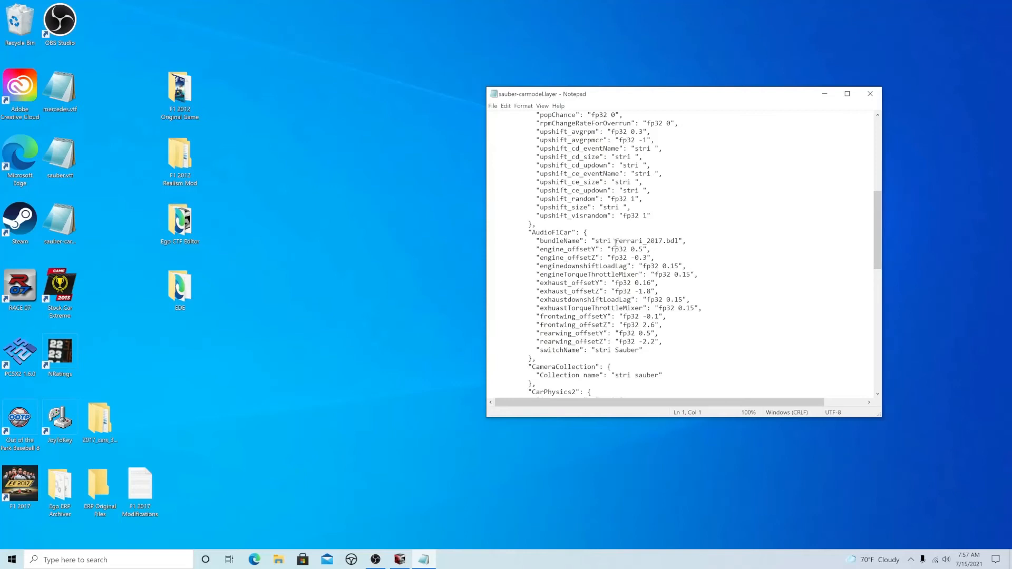
double_click(625, 240)
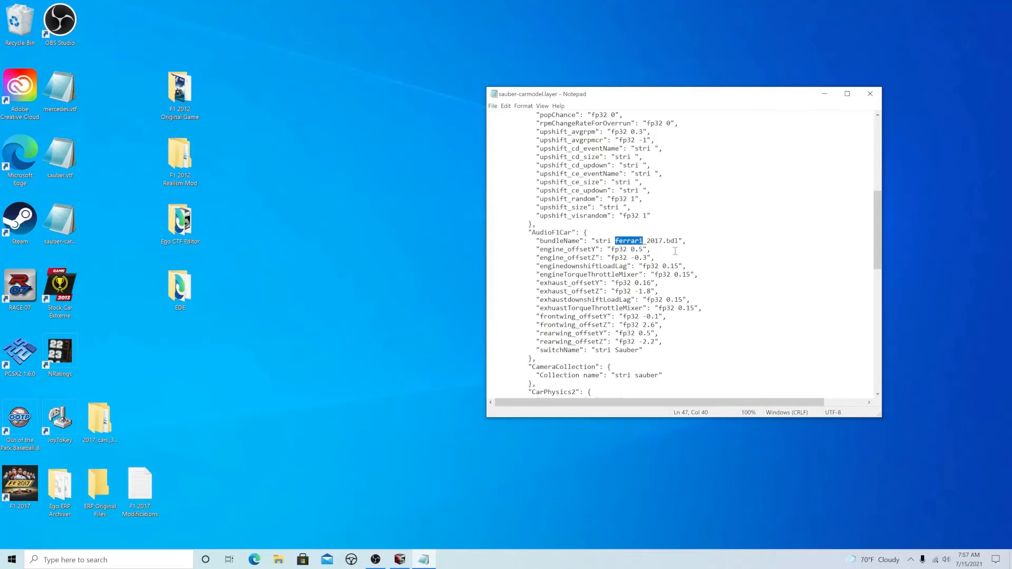
text(mercedes)
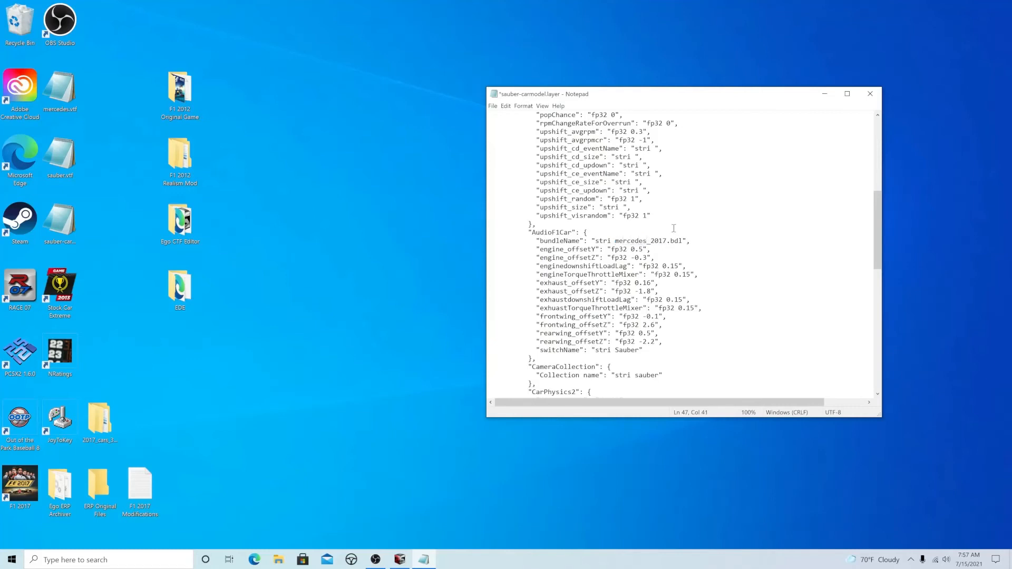
Step: Close the layer file in Notepad, keeping the changes
click(870, 94)
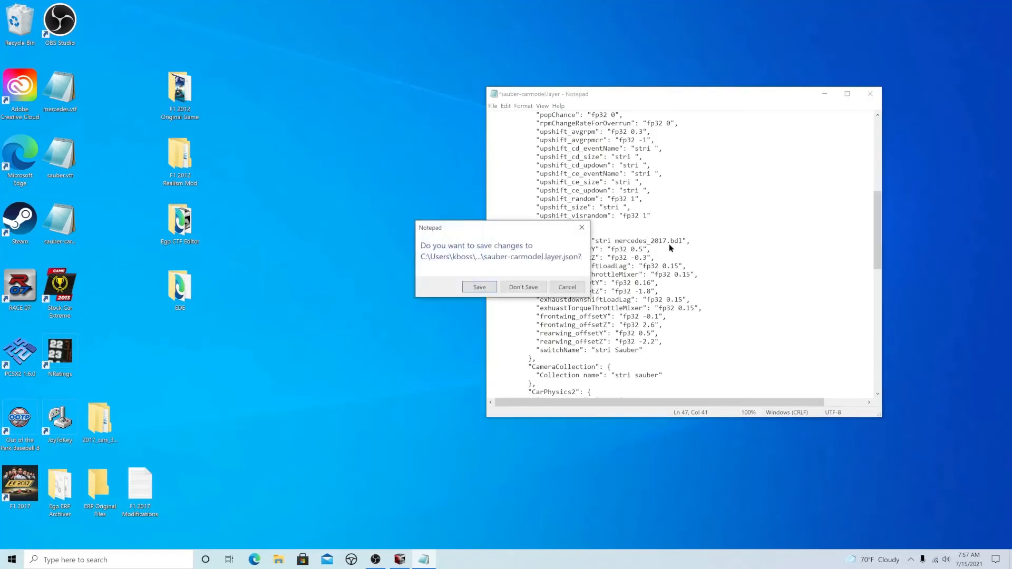
click(479, 287)
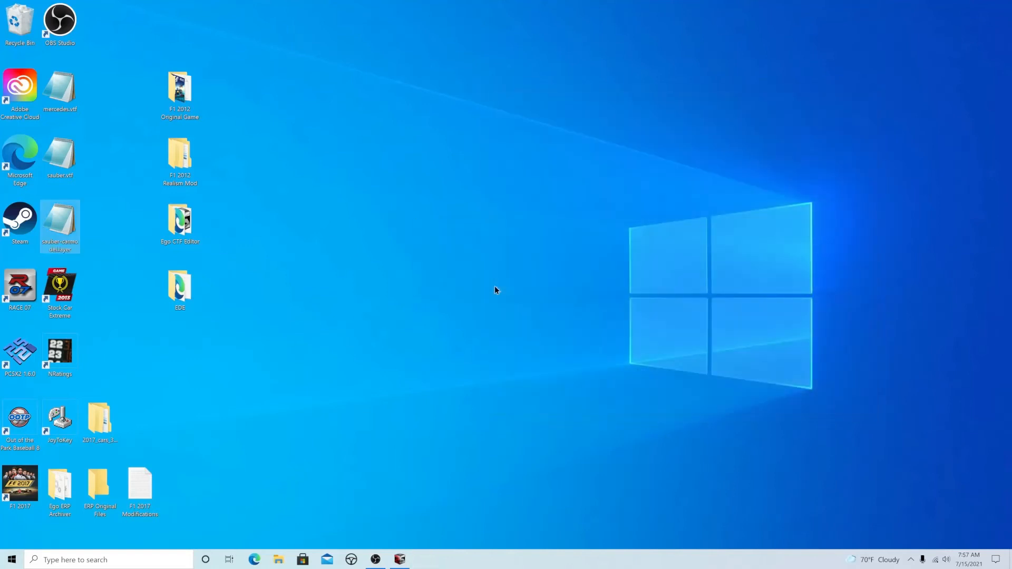
mouse_move(399, 559)
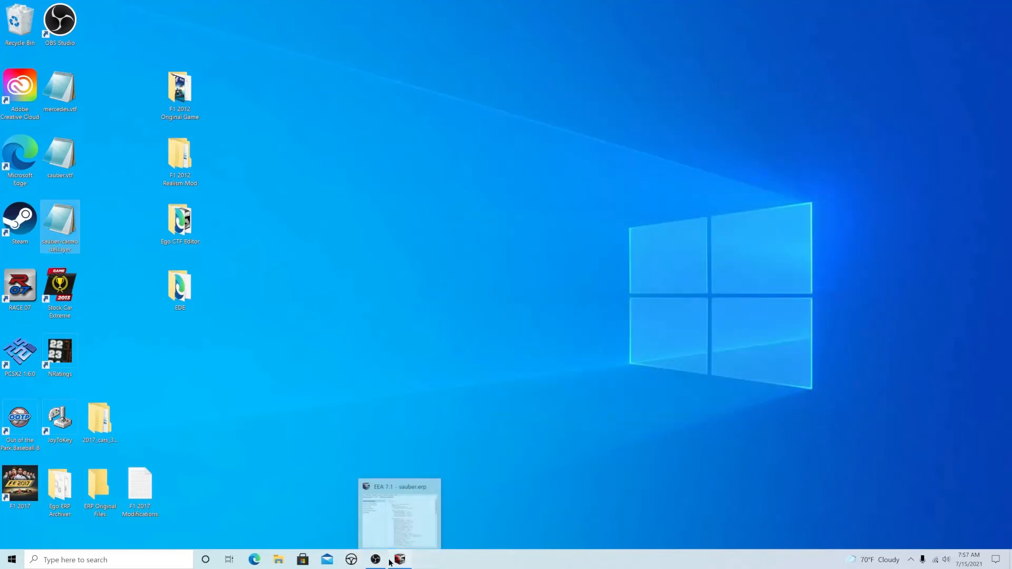
Step: Import the edited sauber.vtf from the Desktop over the archive's sauber.vtf XML file
click(398, 514)
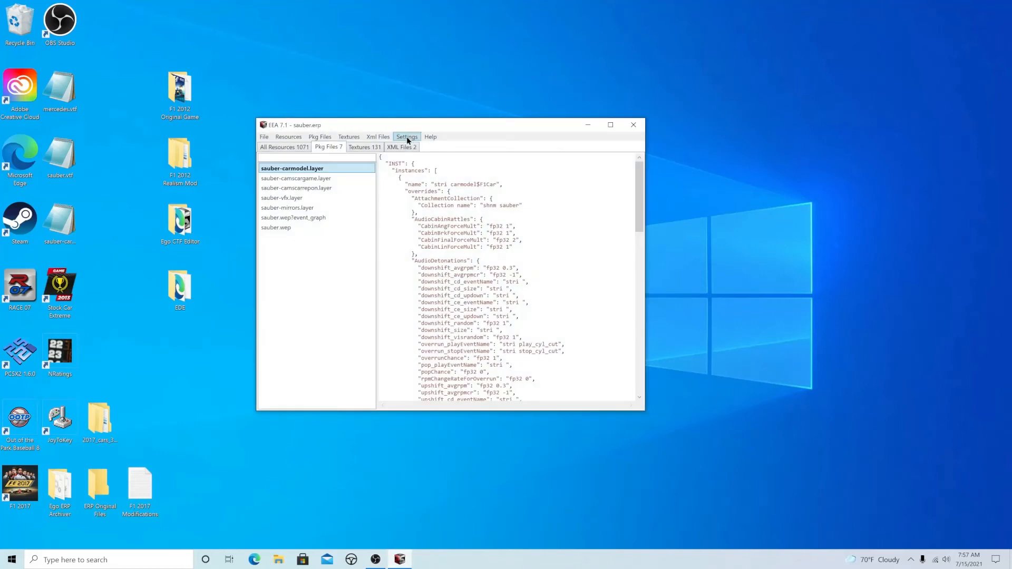
click(401, 147)
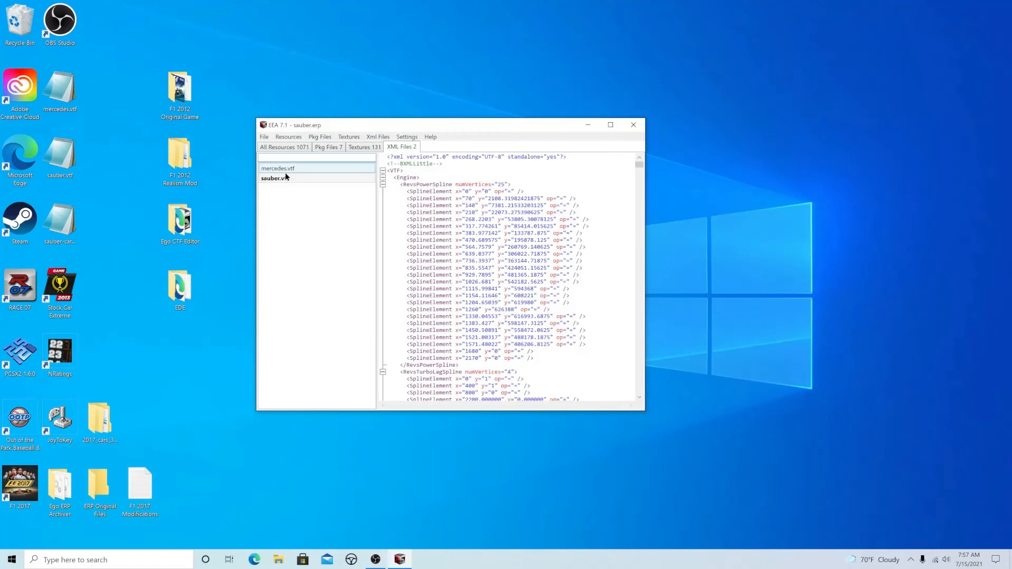
click(275, 179)
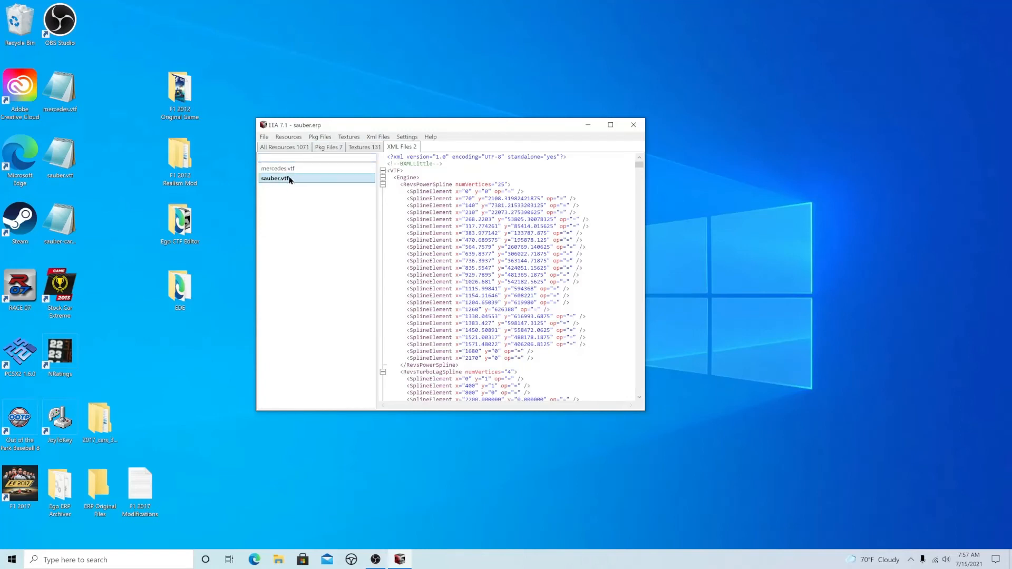
click(377, 136)
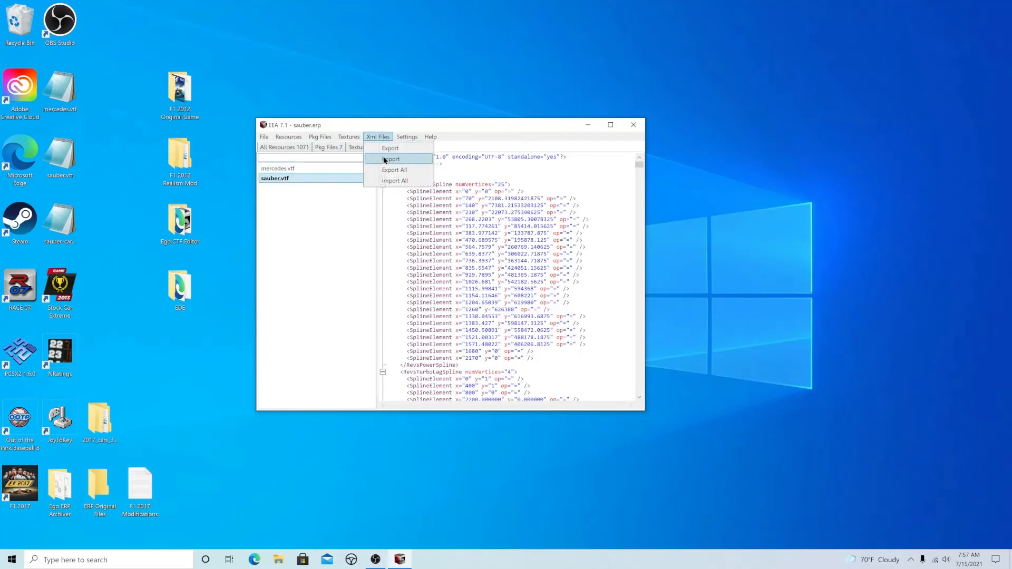
click(393, 160)
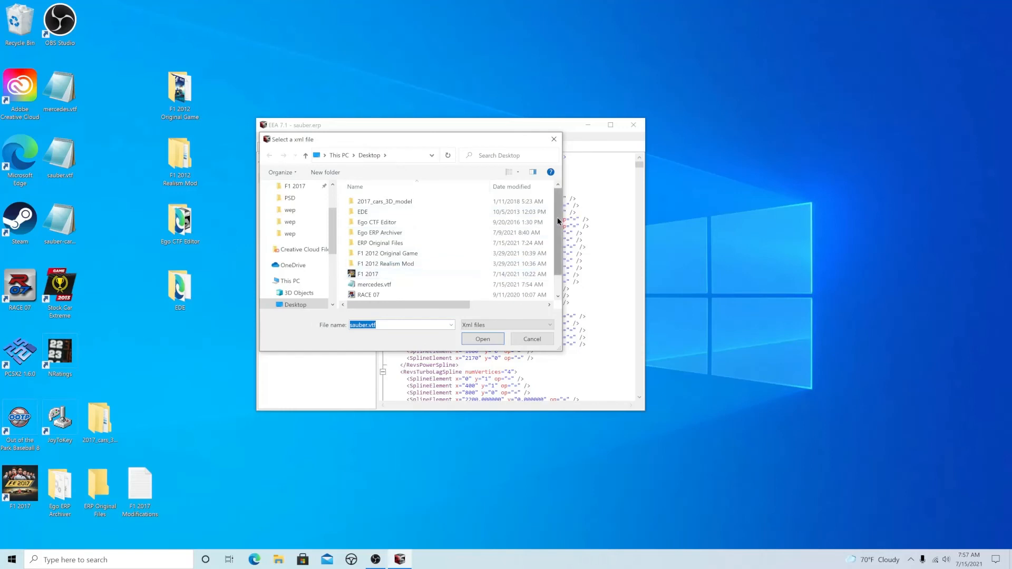
click(370, 284)
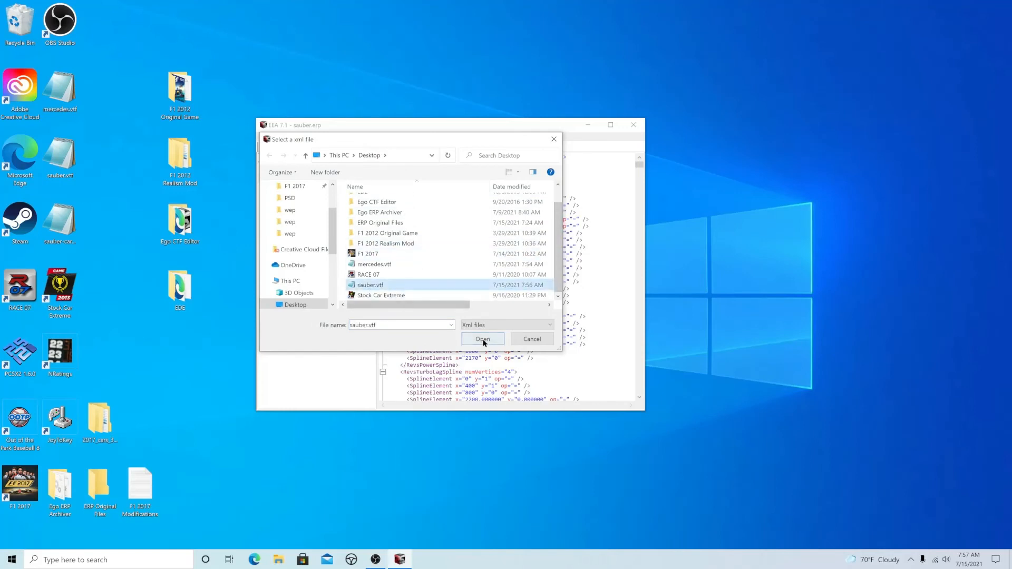
click(482, 338)
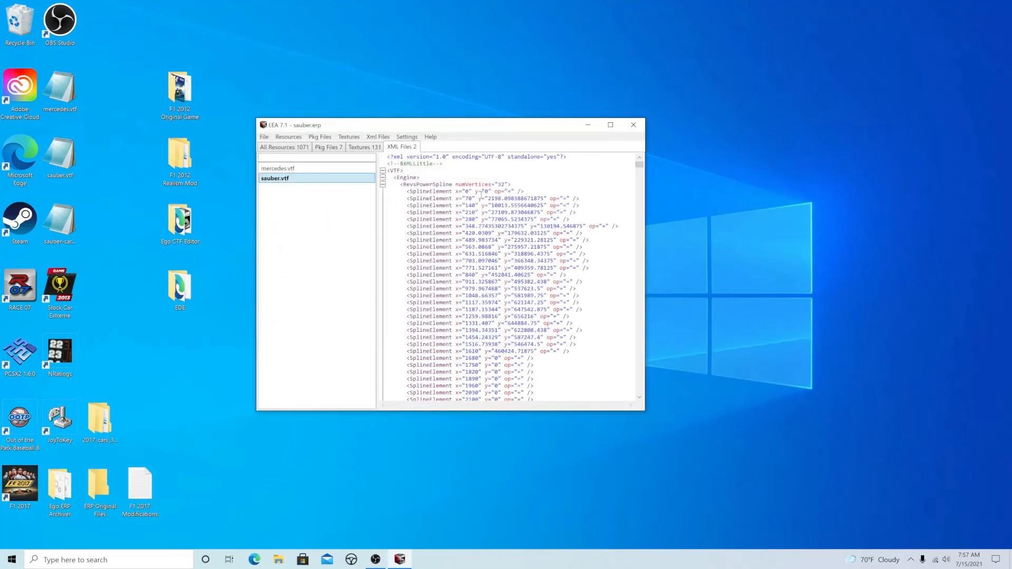
Step: Check the updated sauber.vtf engine spline data against mercedes.vtf
click(277, 168)
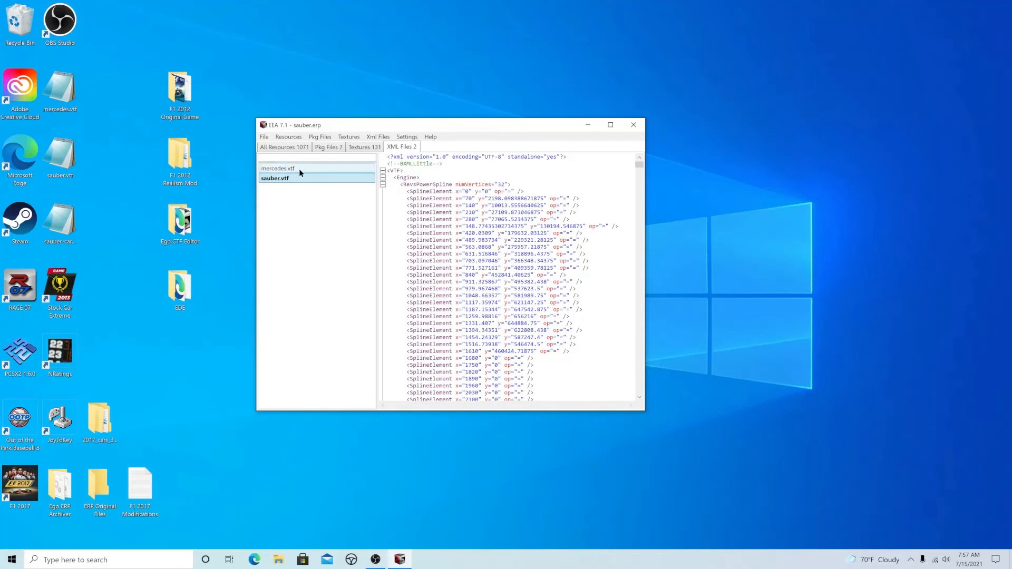
click(277, 169)
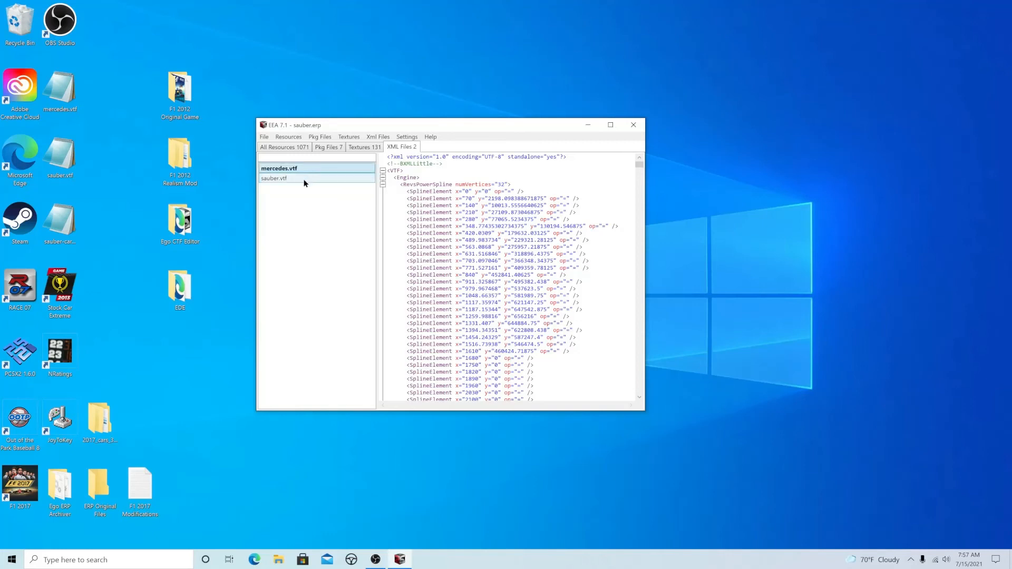
click(274, 179)
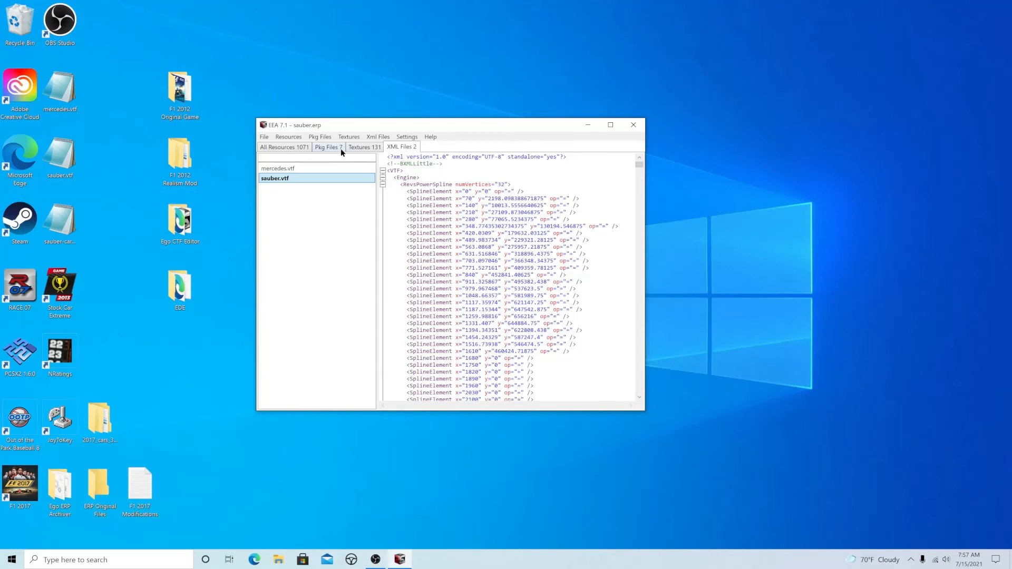
Step: Import the edited sauber-carmodel.layer from the Desktop into the archive's package files
click(328, 146)
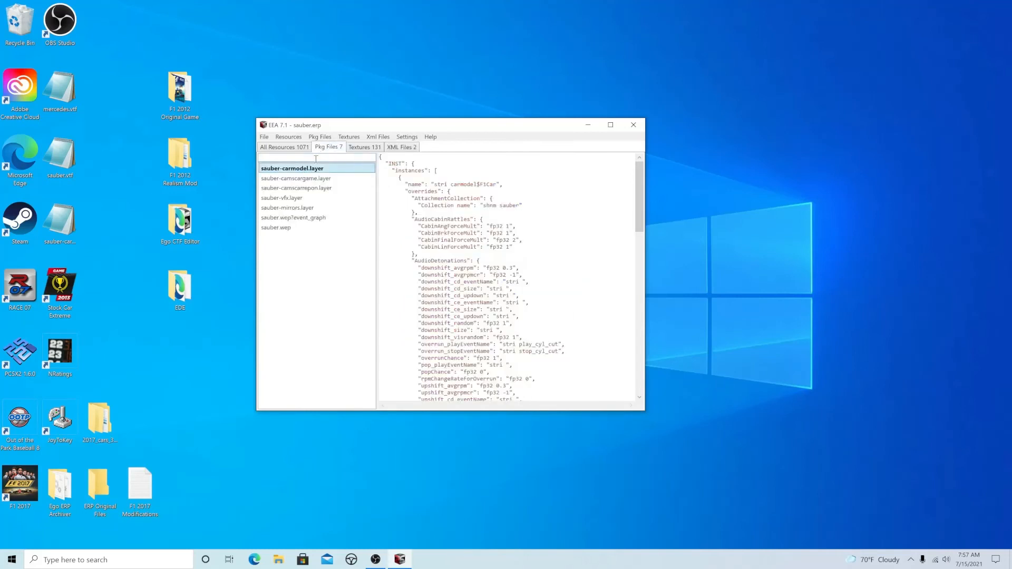
click(318, 136)
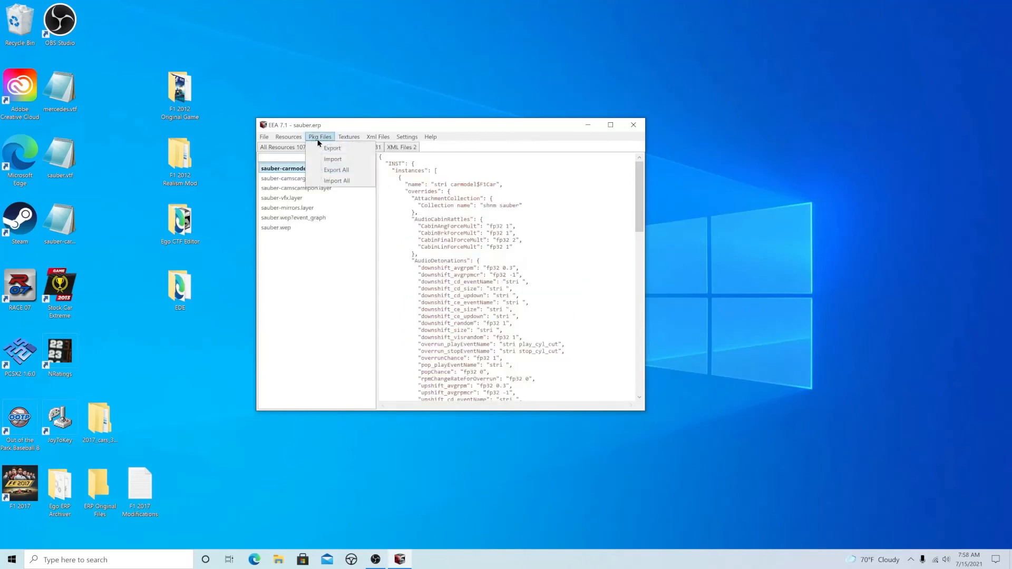
click(332, 159)
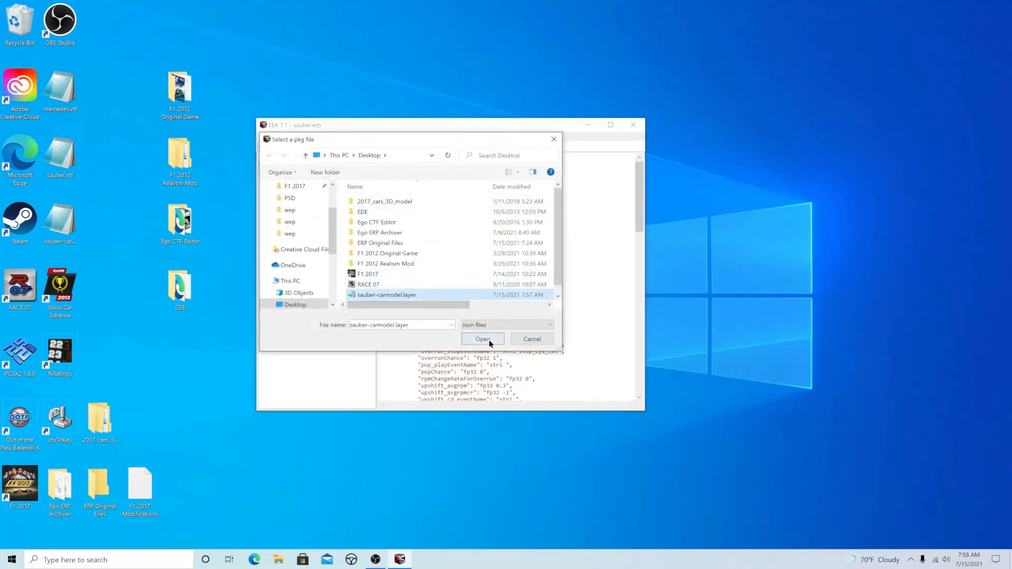
click(483, 338)
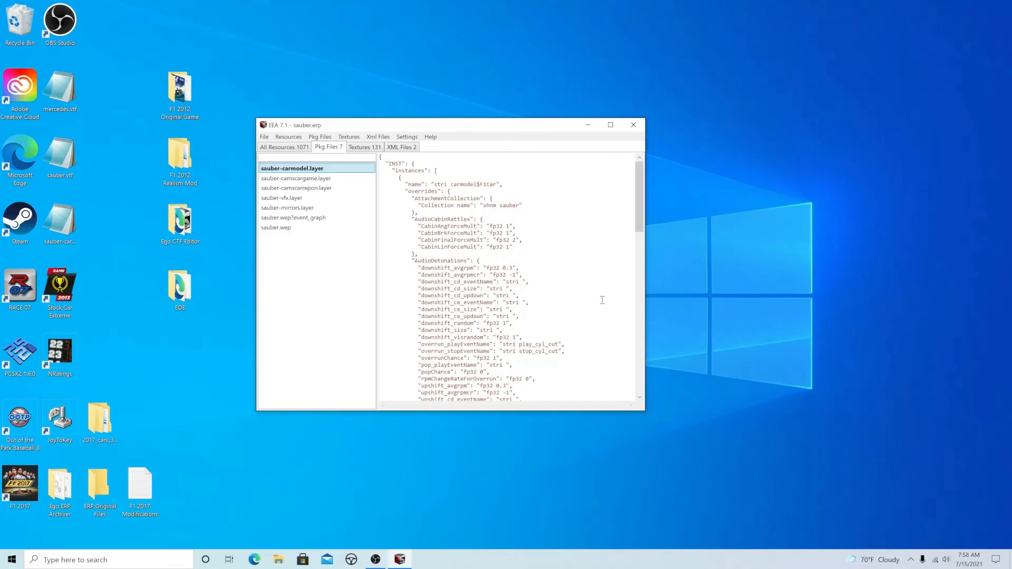
scroll(down, 3)
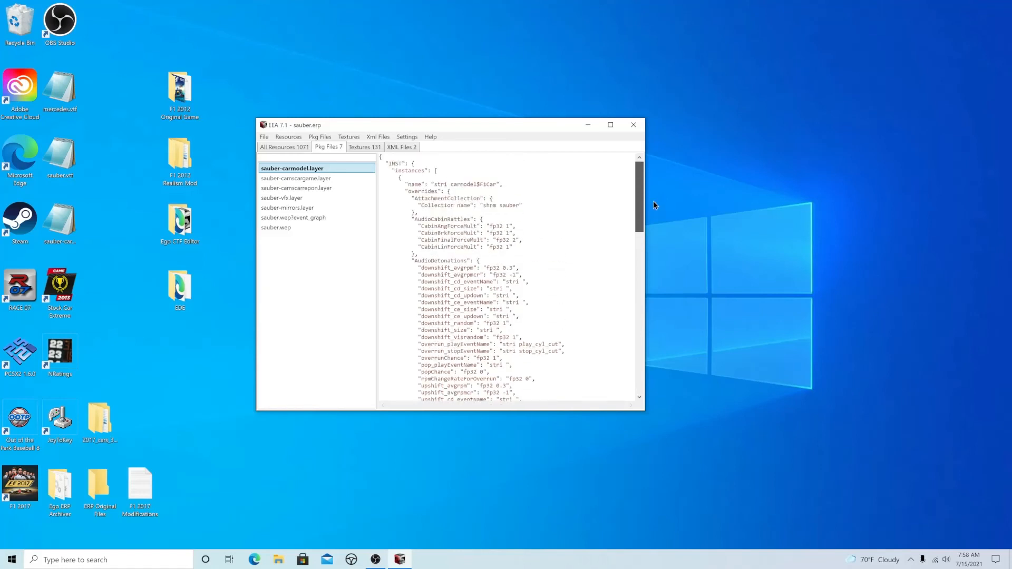
Step: Save the archive over the original sauber.erp and close Ego ERP Archiver
click(263, 136)
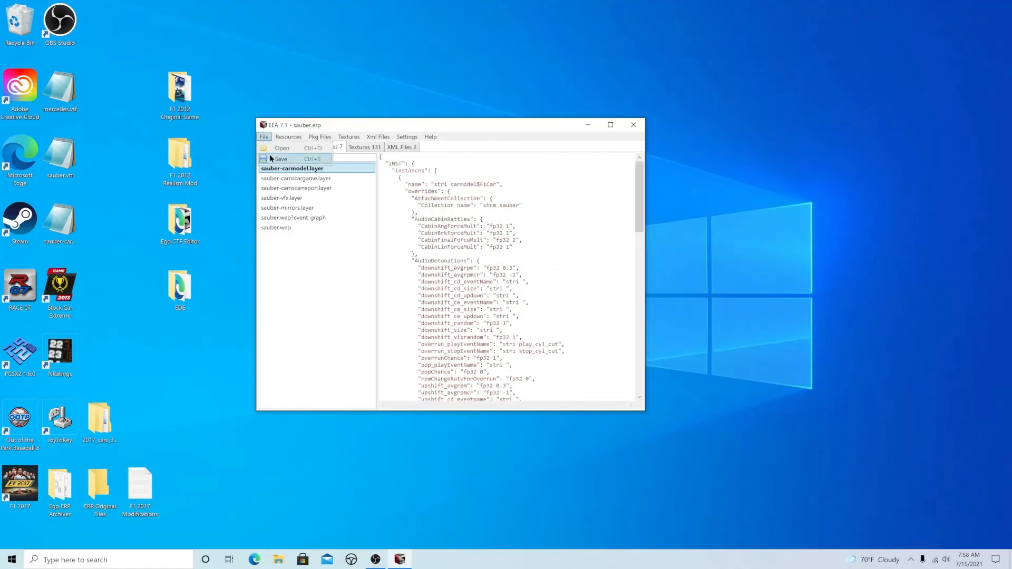
click(280, 160)
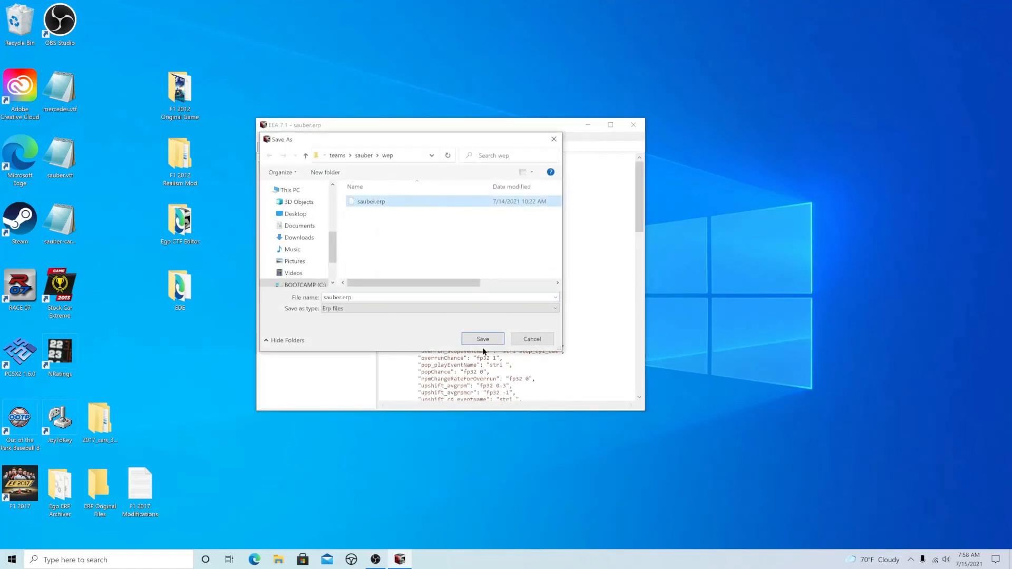
click(482, 339)
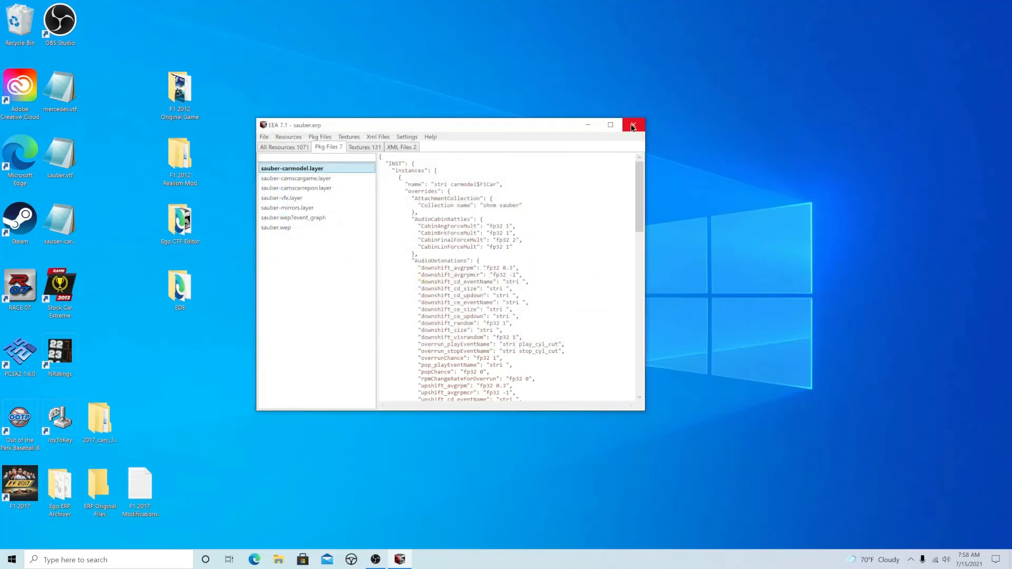
click(633, 125)
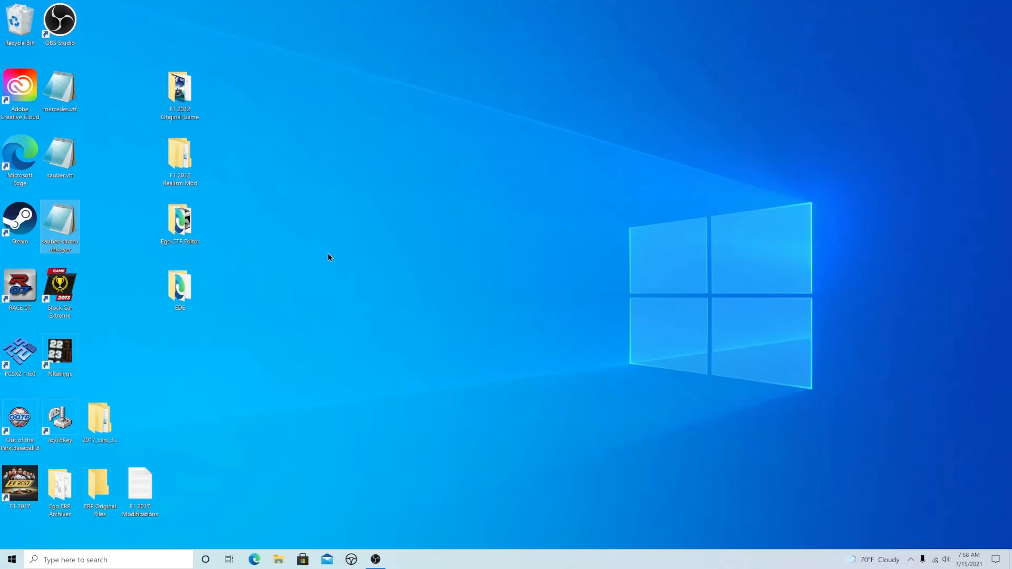